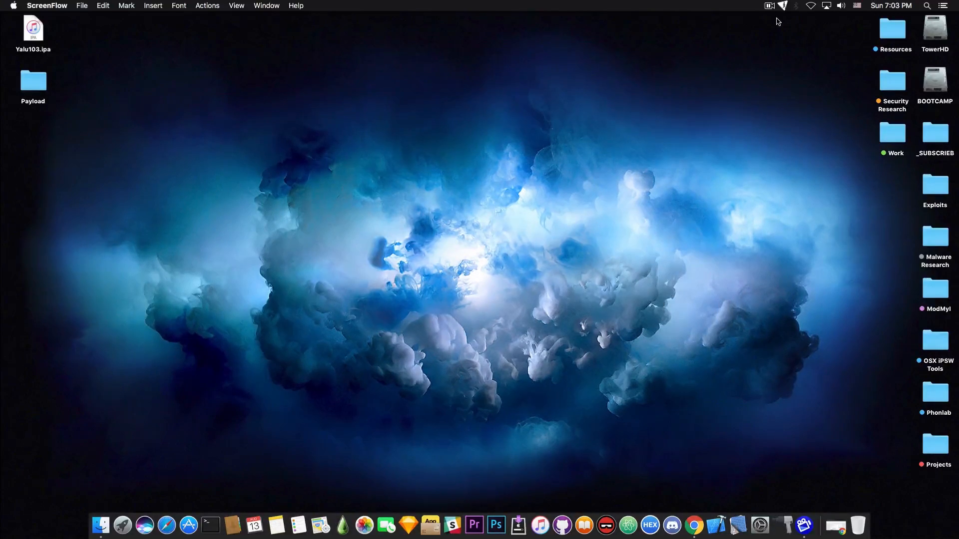
{"action": "mouse_move", "coordinate": [836, 525]}
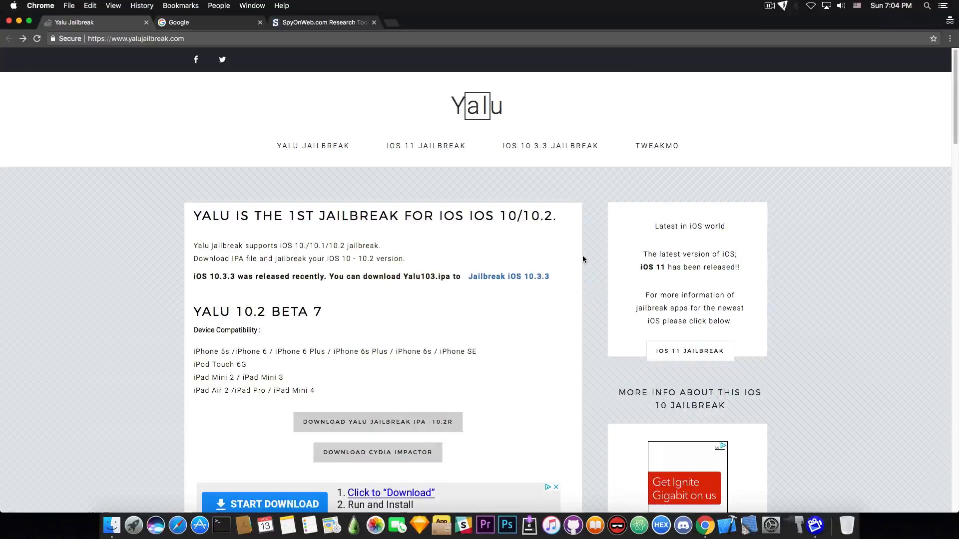
{"action": "mouse_move", "coordinate": [455, 131]}
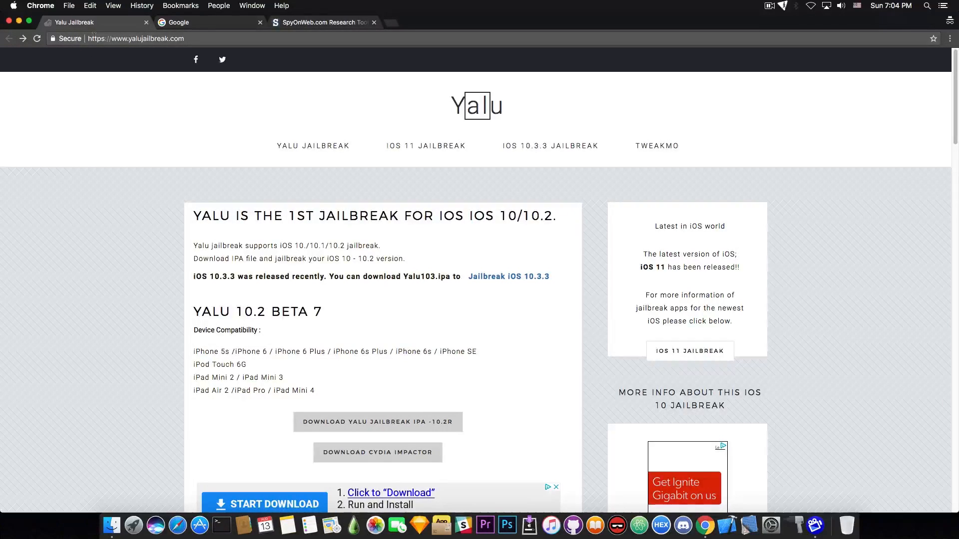
{"action": "mouse_move", "coordinate": [65, 38]}
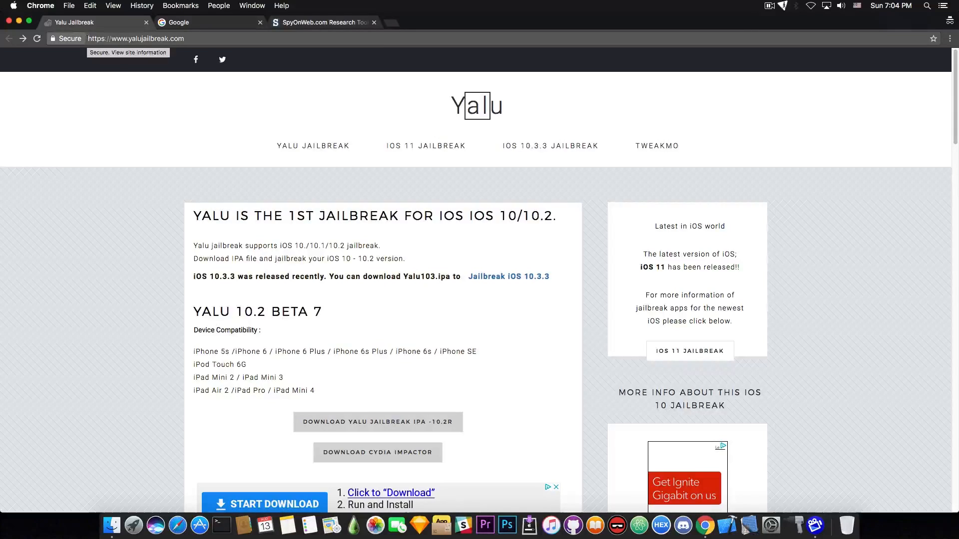
{"action": "scroll", "scroll_direction": "down", "scroll_amount": 3}
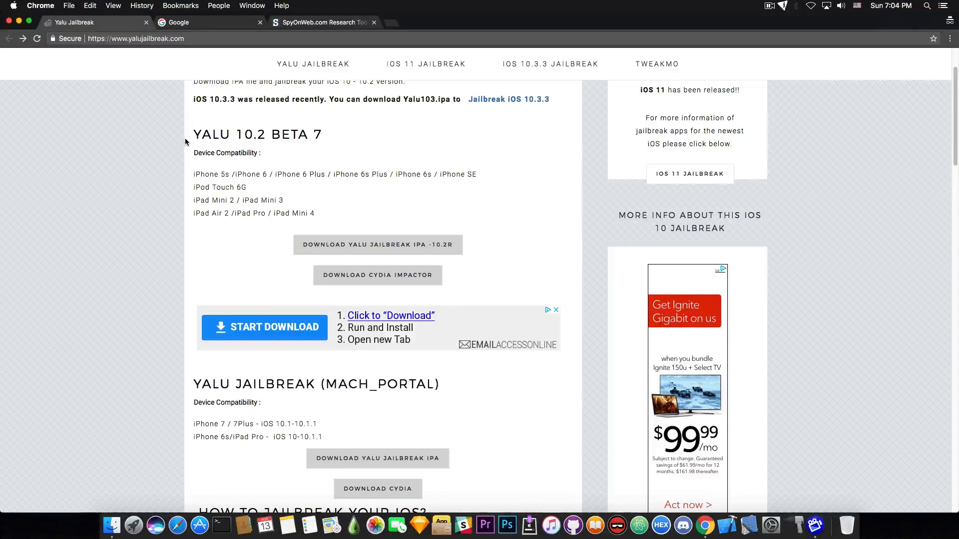
{"action": "scroll", "scroll_direction": "down", "scroll_amount": 3}
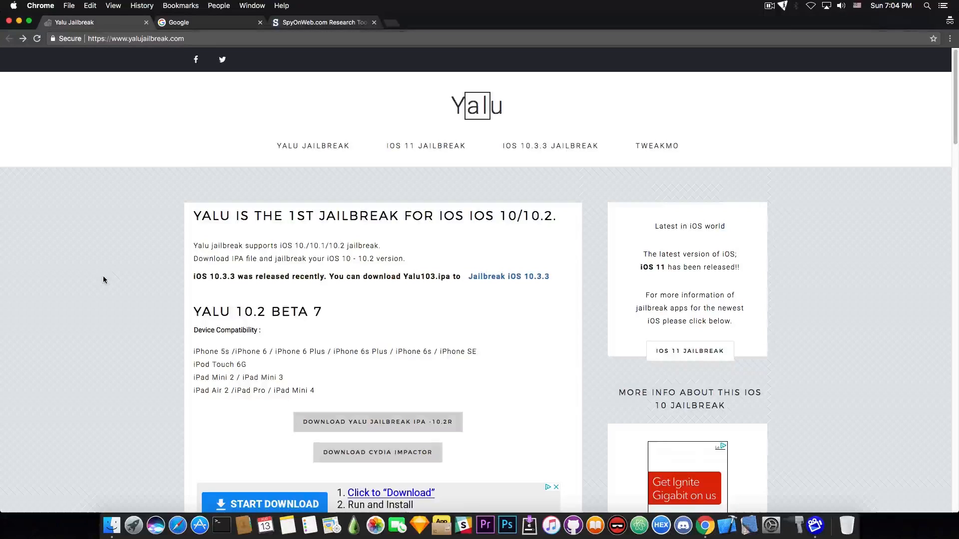
Step: Open the iOS 10.3.3 JAILBREAK page and read its Yalu103 install steps down to the release dates
{"action": "left_click", "coordinate": [550, 147]}
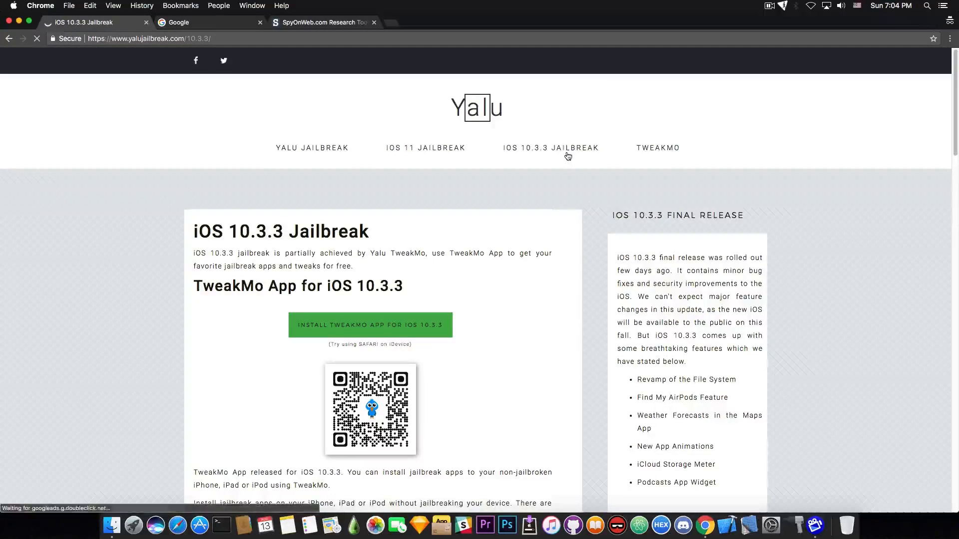
{"action": "scroll", "scroll_direction": "down", "scroll_amount": 3}
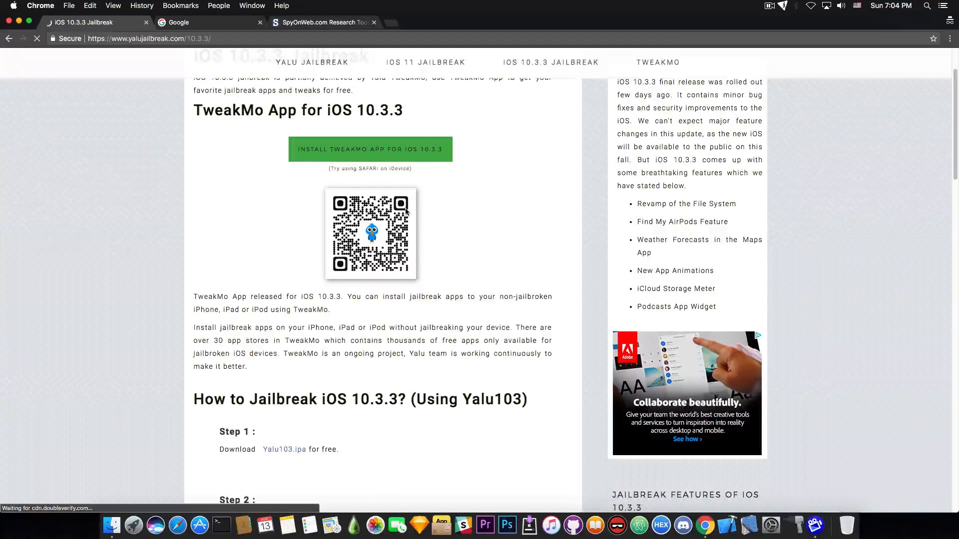
{"action": "scroll", "scroll_direction": "down", "scroll_amount": 3}
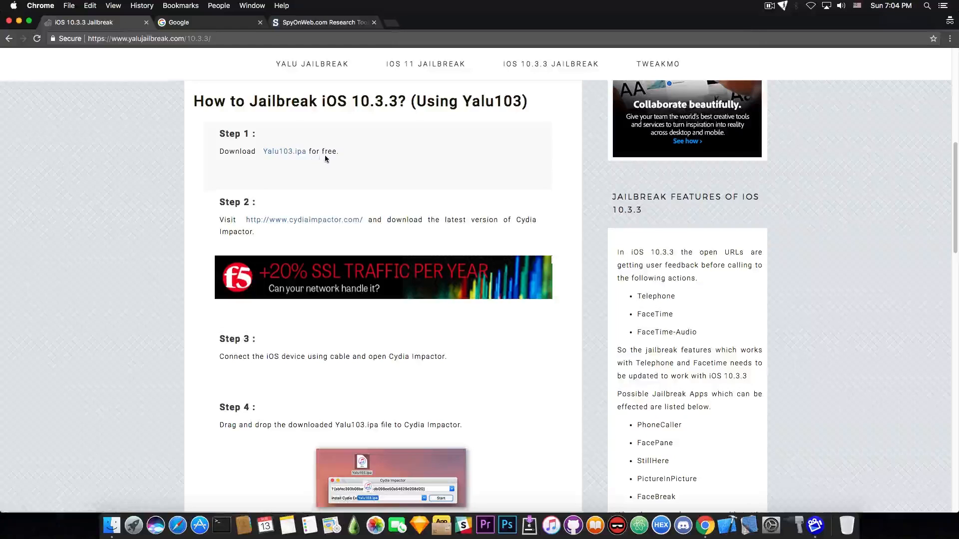
{"action": "mouse_move", "coordinate": [284, 151]}
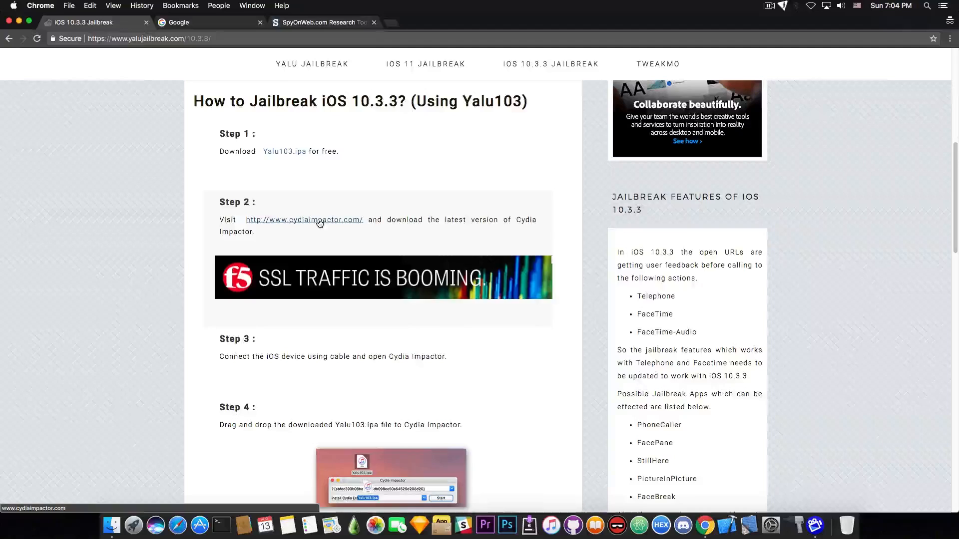
{"action": "scroll", "scroll_direction": "down", "scroll_amount": 3}
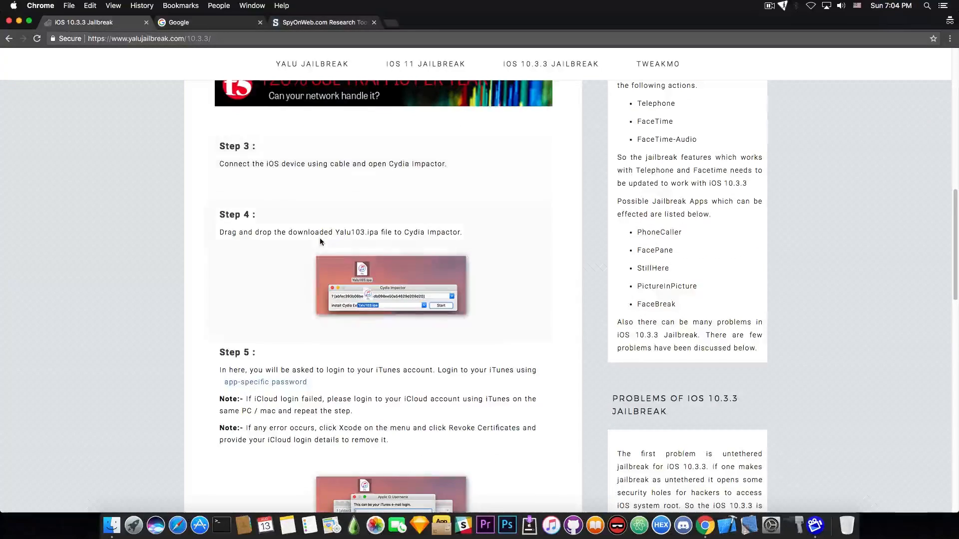
{"action": "scroll", "scroll_direction": "down", "scroll_amount": 3}
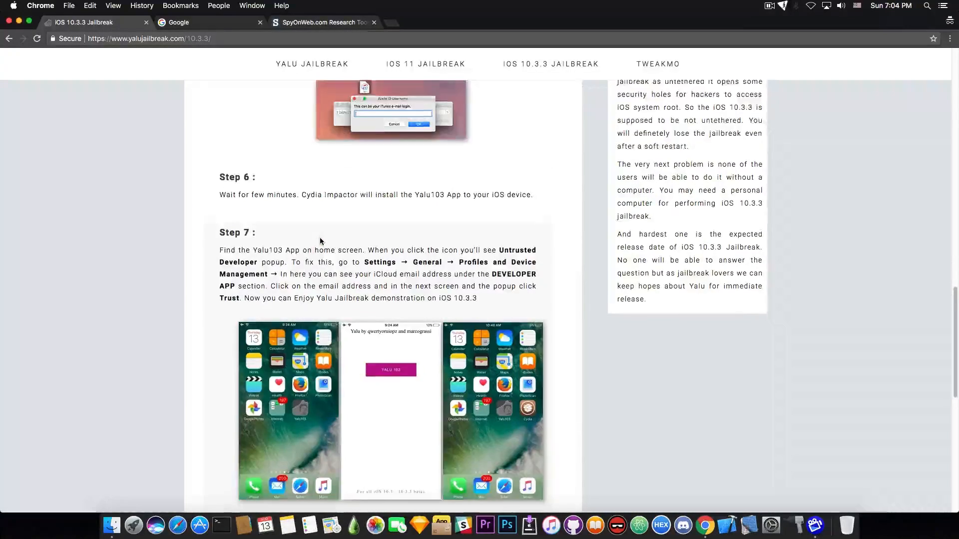
{"action": "scroll", "scroll_direction": "down", "scroll_amount": 3}
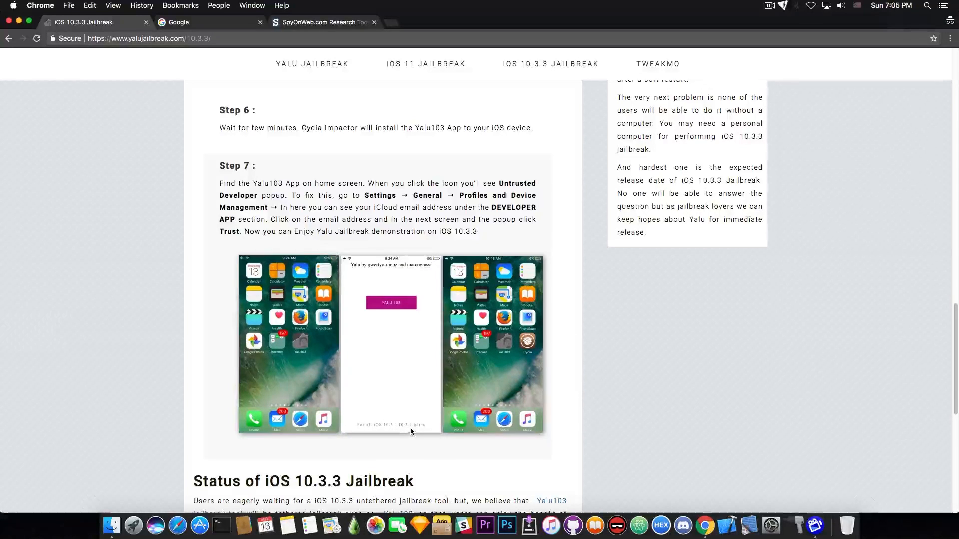
{"action": "scroll", "scroll_direction": "down", "scroll_amount": 3}
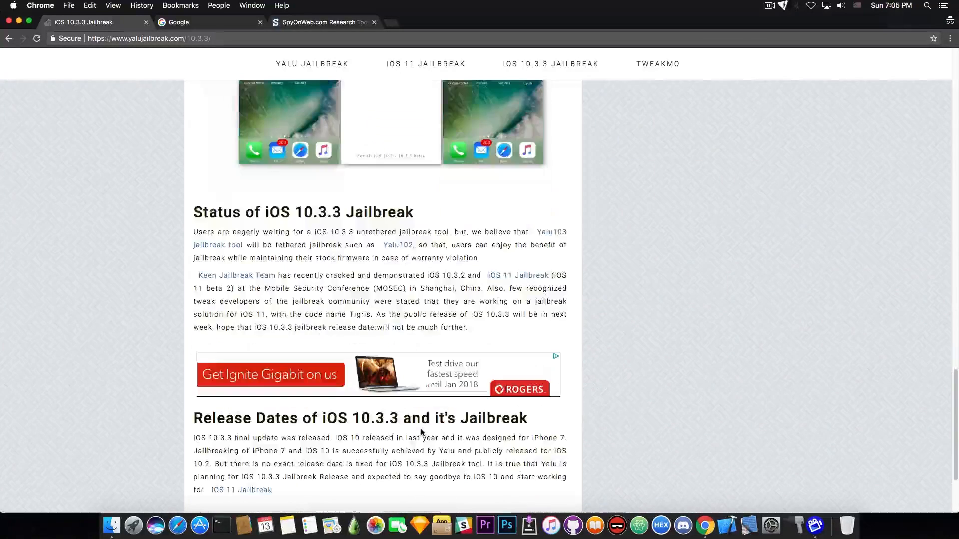
{"action": "scroll", "scroll_direction": "down", "scroll_amount": 3}
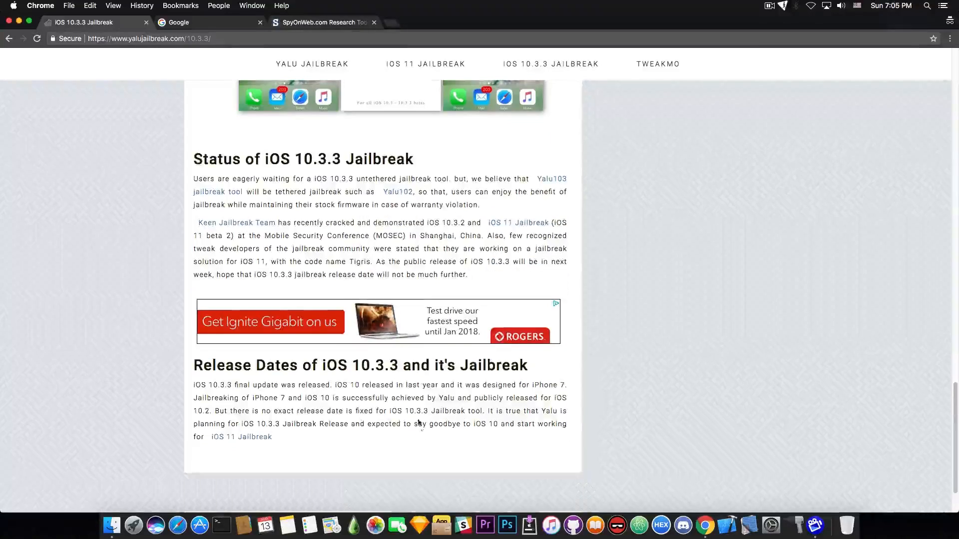
{"action": "scroll", "scroll_direction": "down", "scroll_amount": 3}
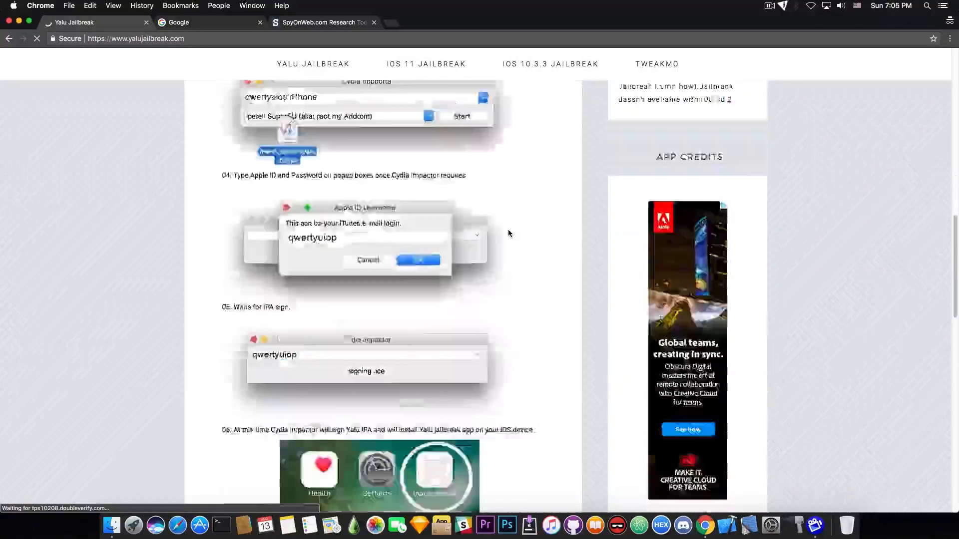
Step: Scroll through the Yalu home page's mach_portal install walkthrough, then return to the top
{"action": "scroll", "scroll_direction": "down", "scroll_amount": 3}
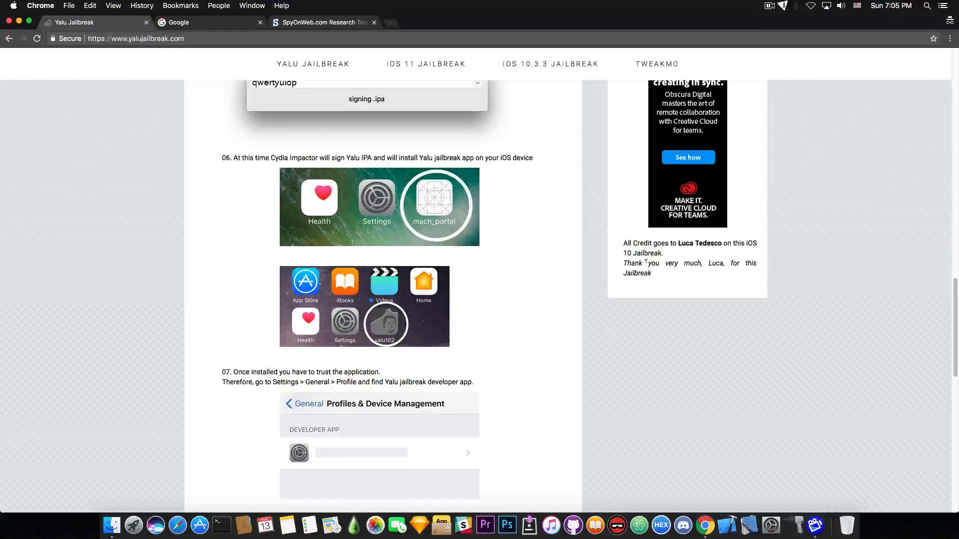
{"action": "scroll", "scroll_direction": "up", "scroll_amount": 3}
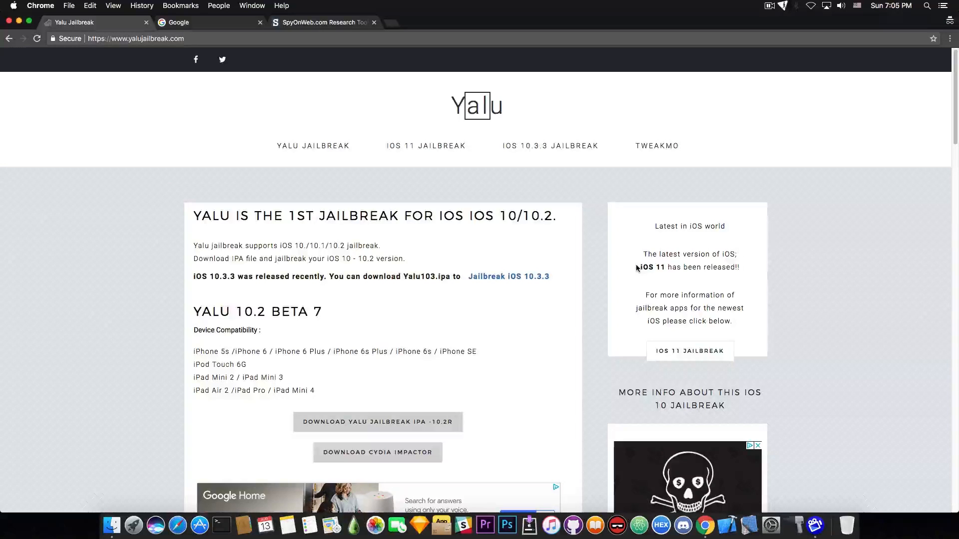
{"action": "mouse_move", "coordinate": [614, 255]}
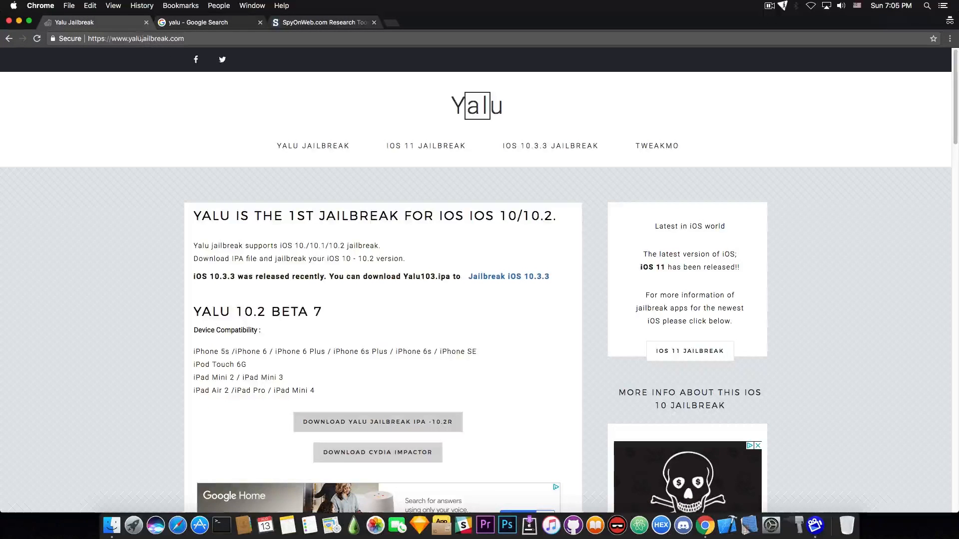
Step: Open the yalujailbreak.com result from the Google search for 'yalu'
{"action": "left_click", "coordinate": [196, 22]}
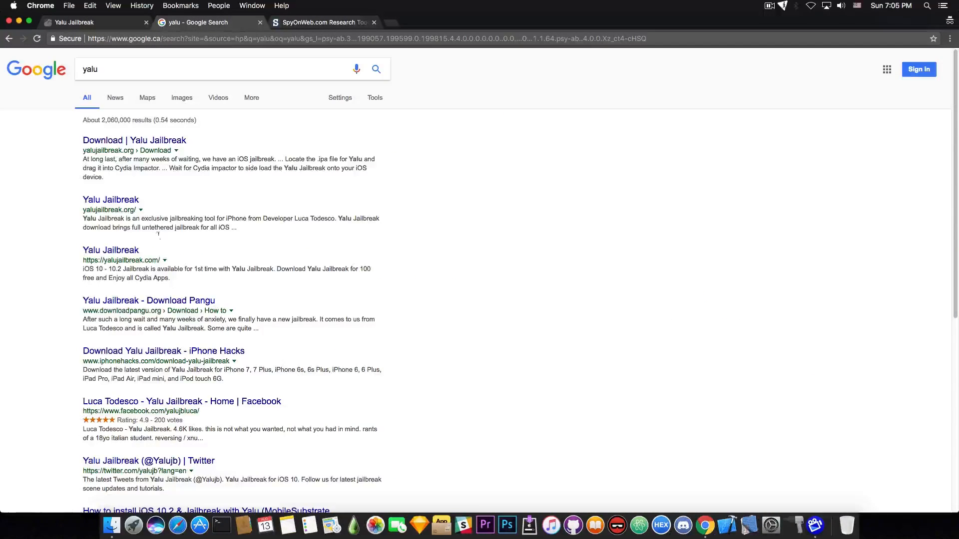
{"action": "mouse_move", "coordinate": [111, 250]}
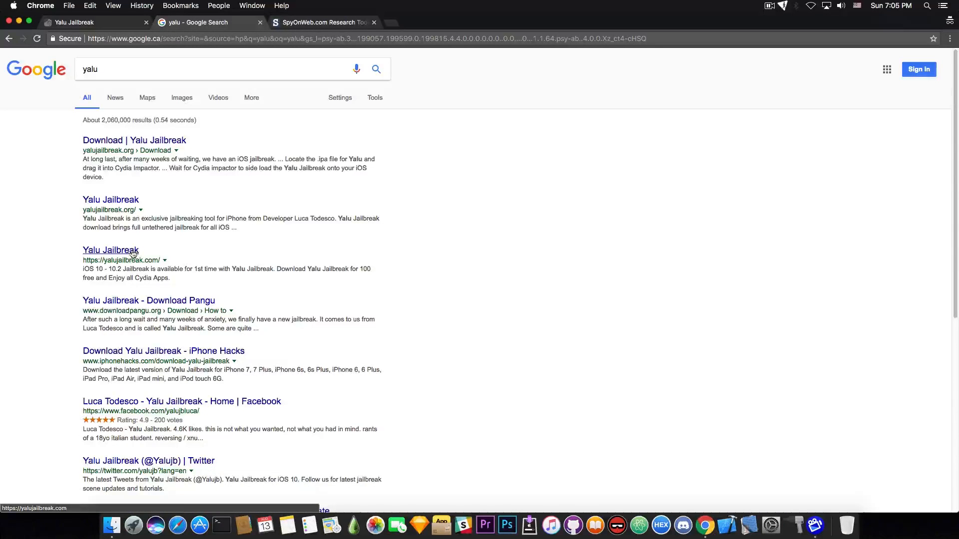
{"action": "left_click", "coordinate": [111, 250]}
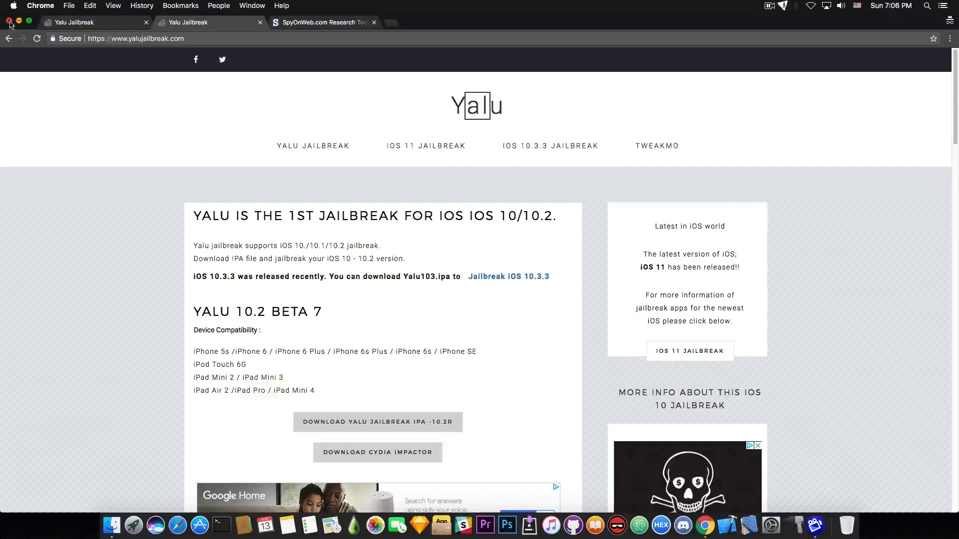
Step: Hide Chrome, reposition the Yalu103.ipa icon, and show Yalu103.app's package contents from Payload
{"action": "left_click", "coordinate": [10, 23]}
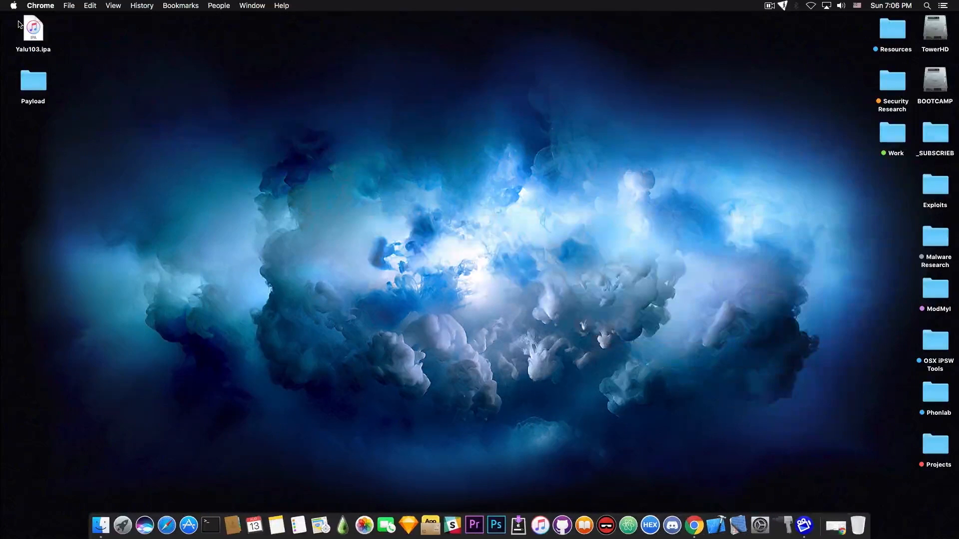
{"action": "left_click_drag", "start_coordinate": [32, 28], "coordinate": [333, 79]}
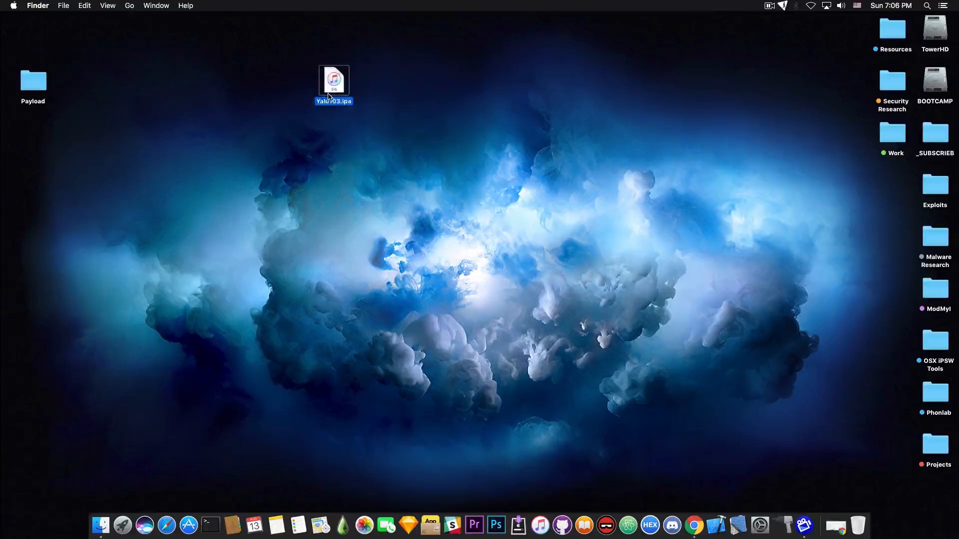
{"action": "left_click_drag", "start_coordinate": [333, 79], "coordinate": [35, 36]}
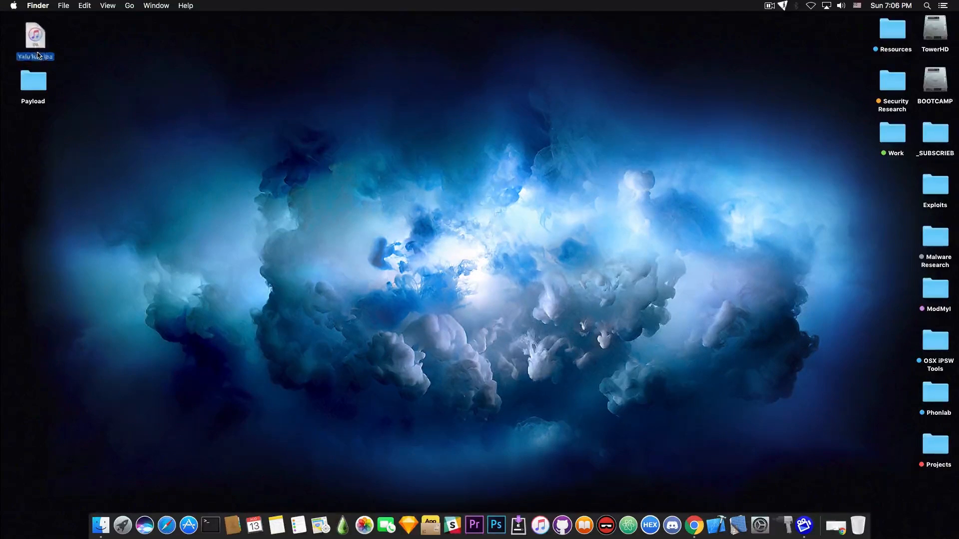
{"action": "double_click", "coordinate": [33, 80]}
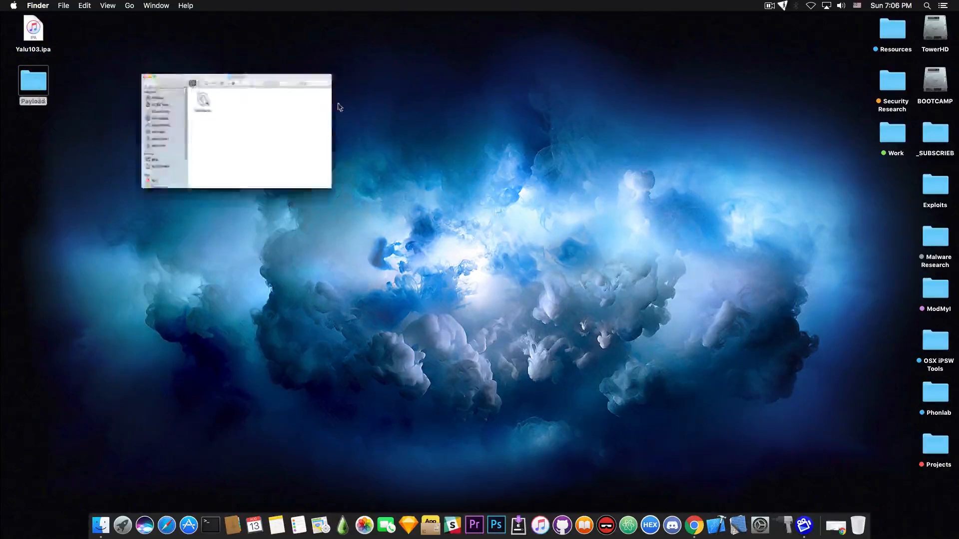
{"action": "right_click", "coordinate": [411, 129]}
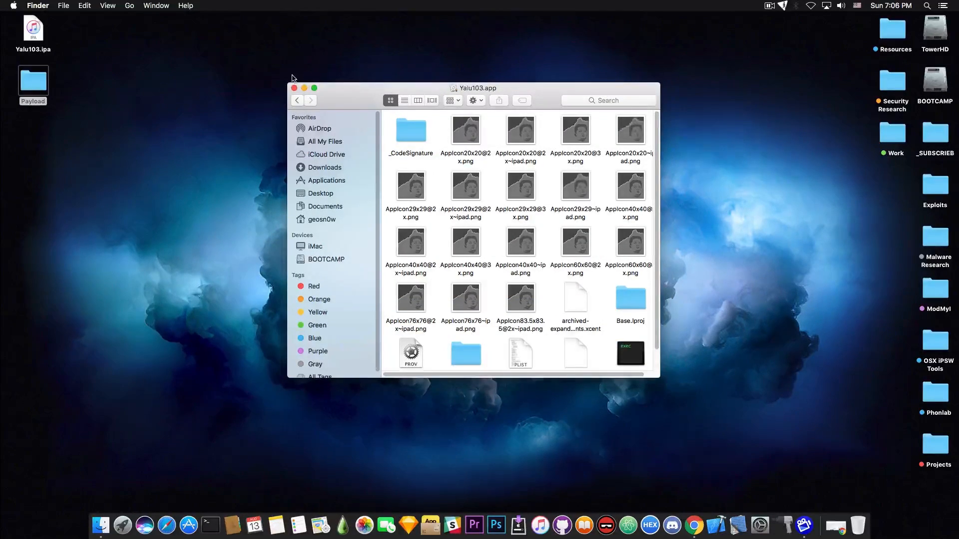
Step: Drag the Yalu103 executable to the desktop, open it in Hopper, and close the package window
{"action": "left_click_drag", "start_coordinate": [477, 88], "coordinate": [391, 28]}
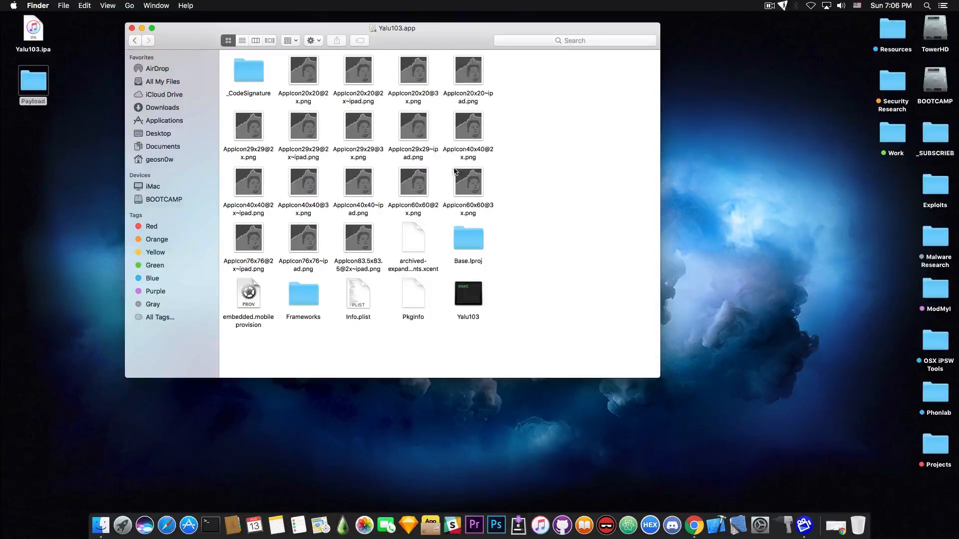
{"action": "mouse_move", "coordinate": [530, 255]}
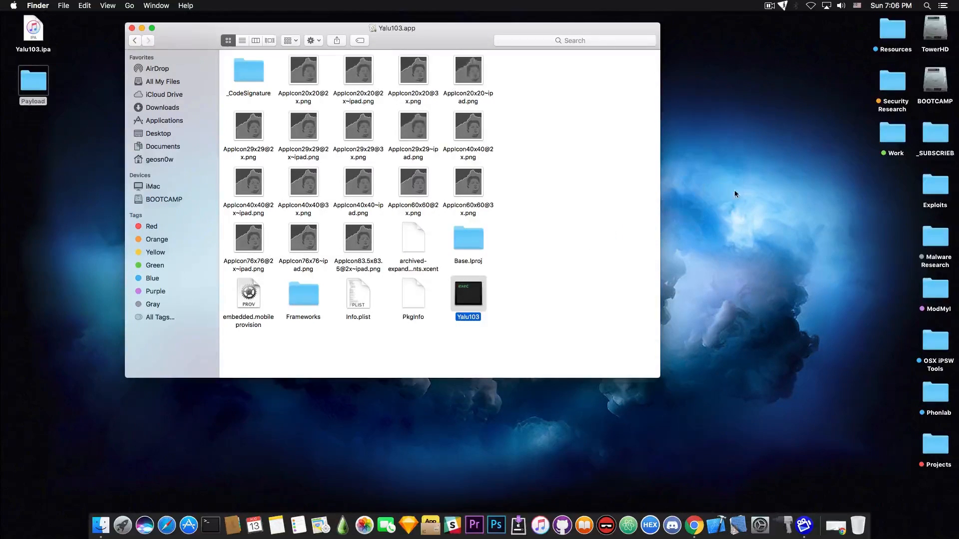
{"action": "left_click_drag", "start_coordinate": [468, 297], "coordinate": [891, 183]}
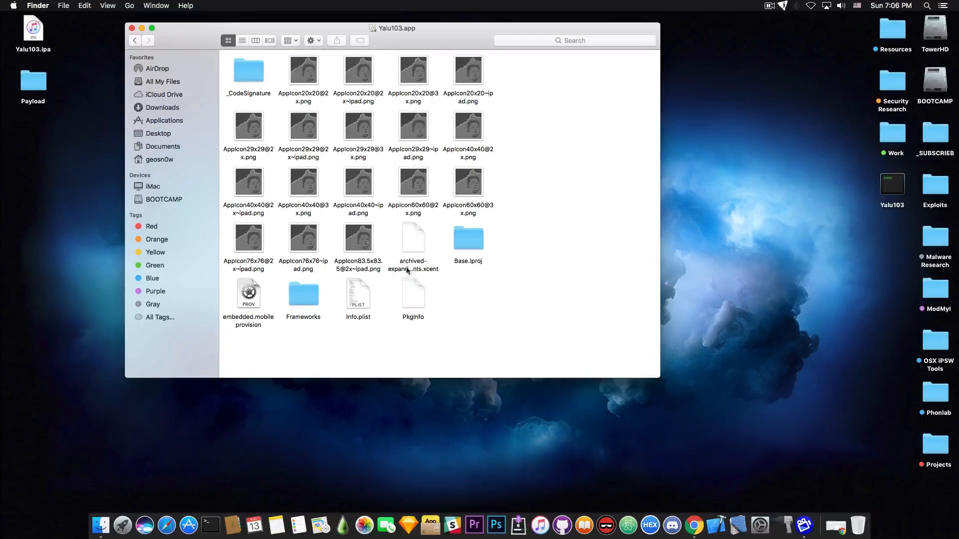
{"action": "double_click", "coordinate": [302, 294]}
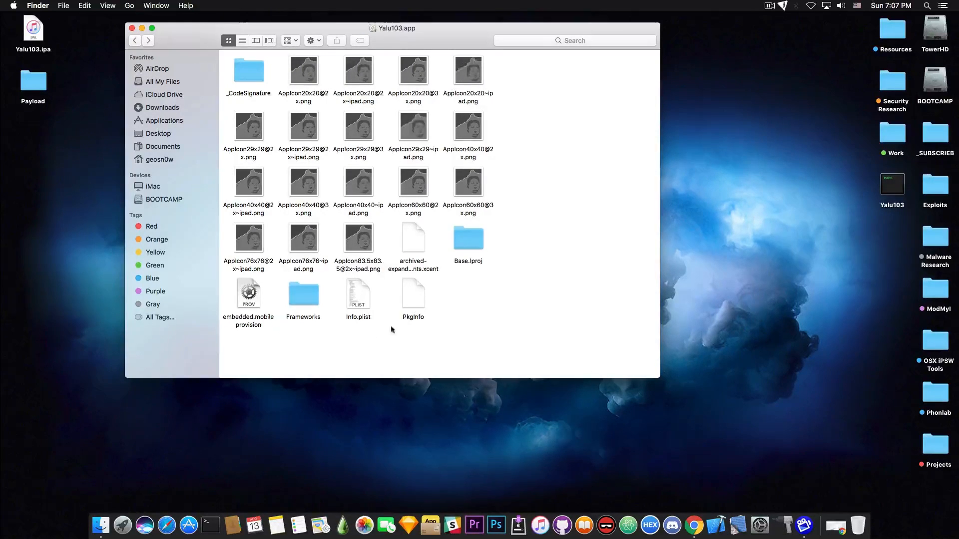
{"action": "mouse_move", "coordinate": [400, 276]}
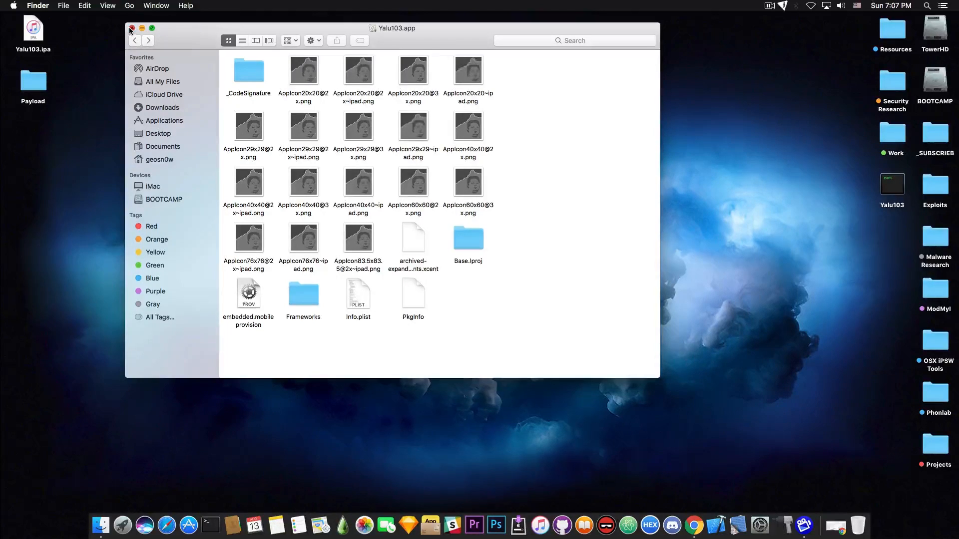
{"action": "left_click", "coordinate": [131, 28]}
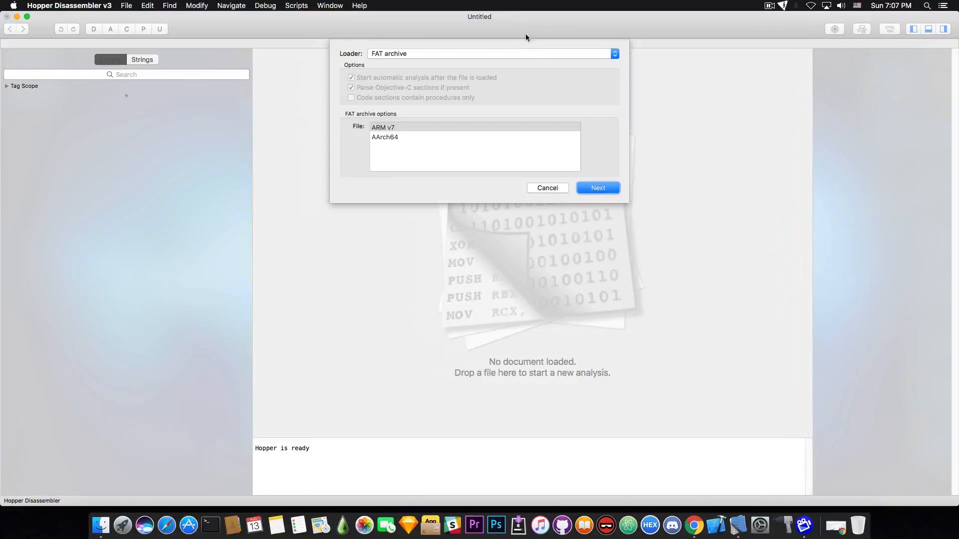
{"action": "mouse_move", "coordinate": [529, 52]}
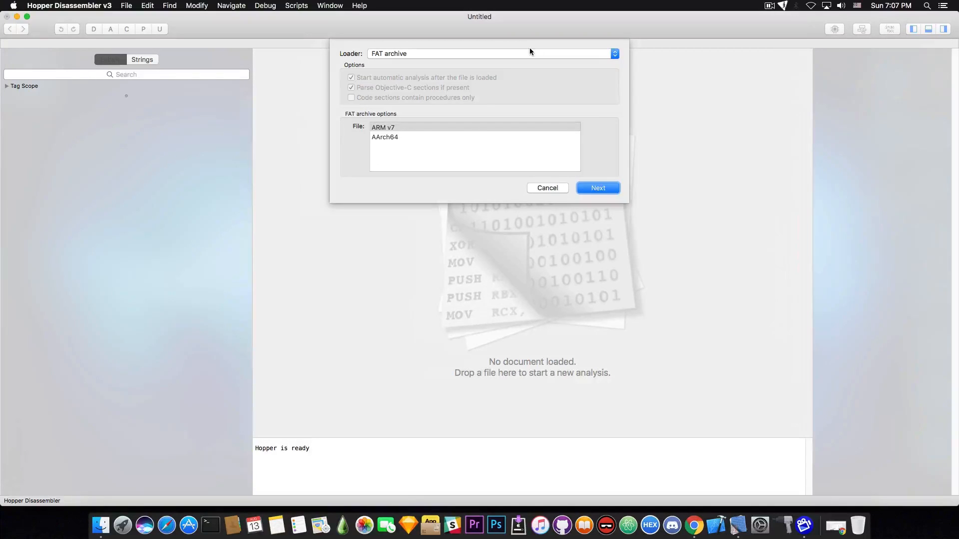
Step: Choose the AArch64 architecture in Hopper's FAT archive loader and proceed
{"action": "left_click", "coordinate": [384, 137]}
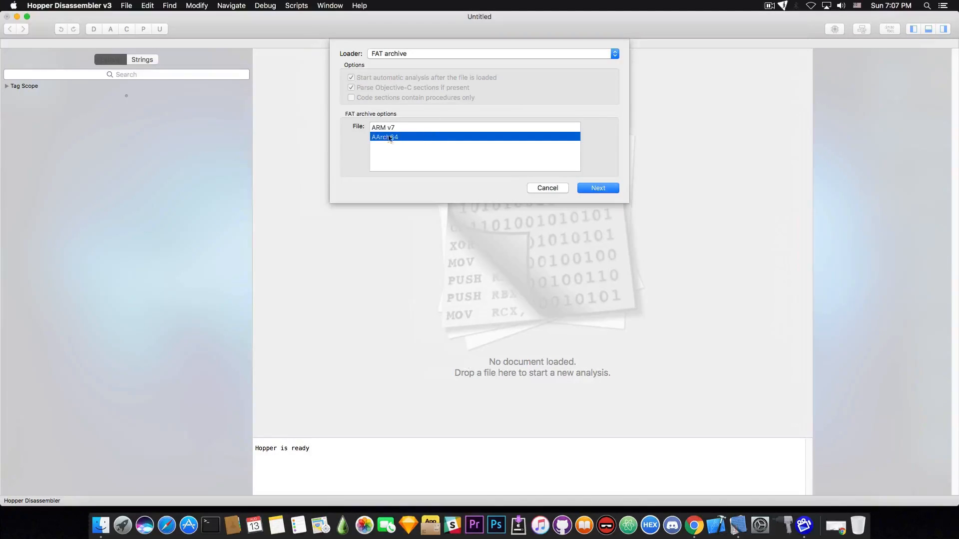
{"action": "left_click", "coordinate": [597, 188]}
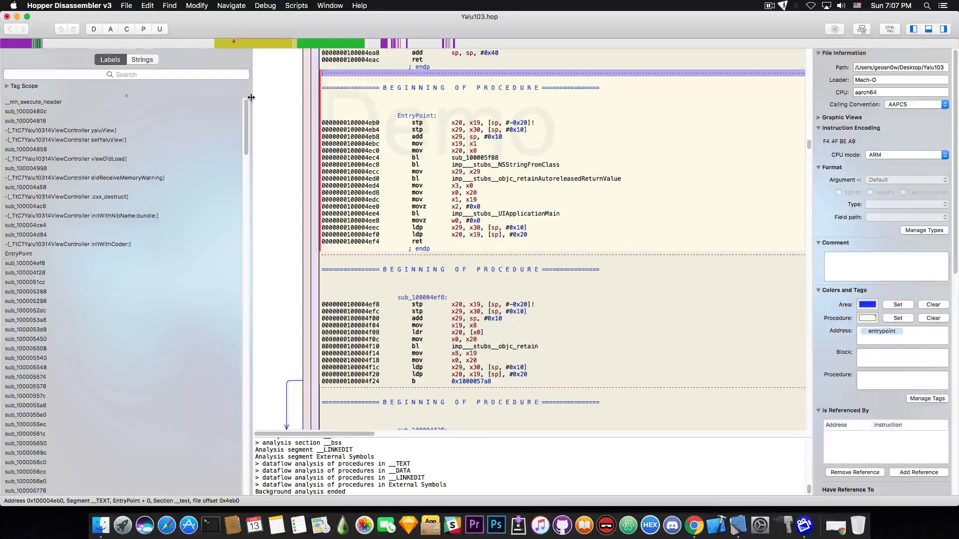
{"action": "left_click", "coordinate": [63, 158]}
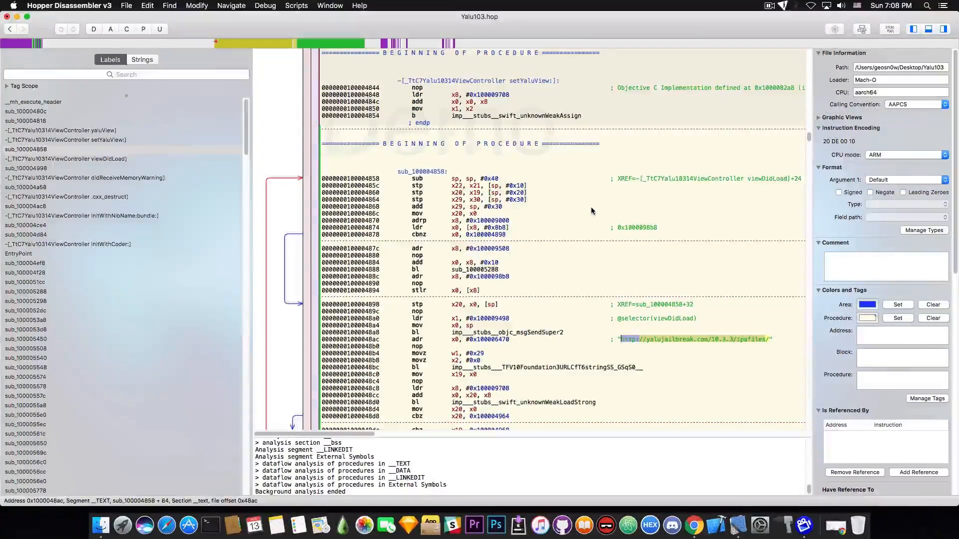
{"action": "left_click", "coordinate": [141, 59]}
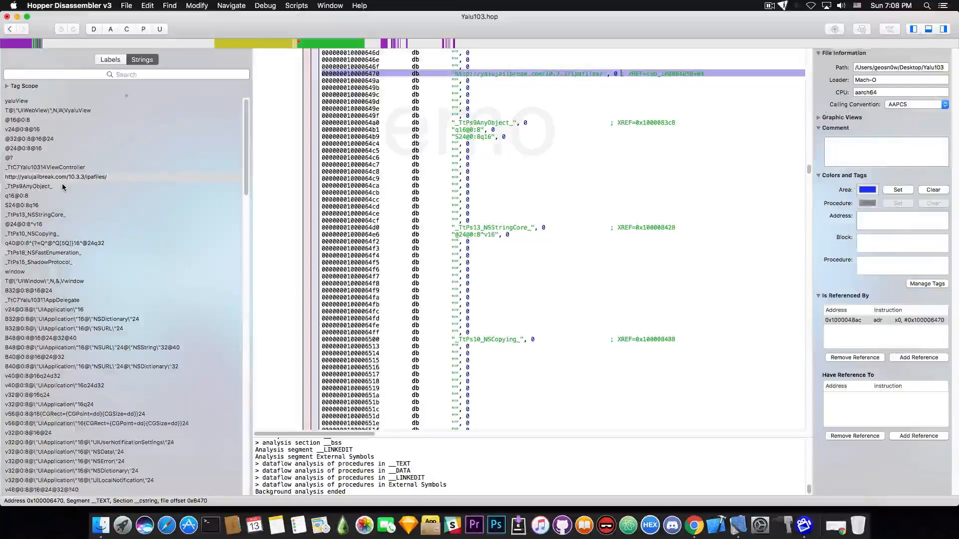
{"action": "scroll", "scroll_direction": "down", "scroll_amount": 3}
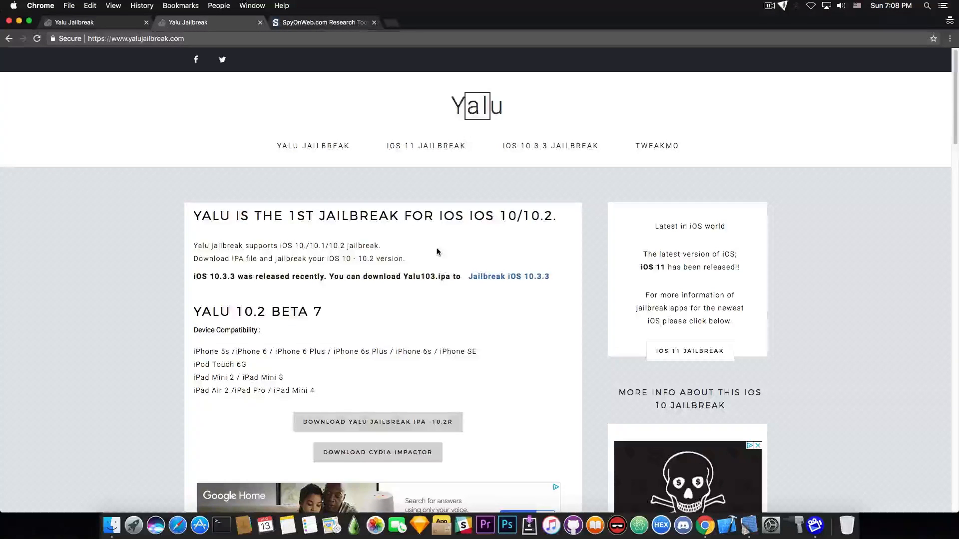
Step: View the HTML page source of yalujailbreak.com from the page's context menu
{"action": "scroll", "scroll_direction": "down", "scroll_amount": 3}
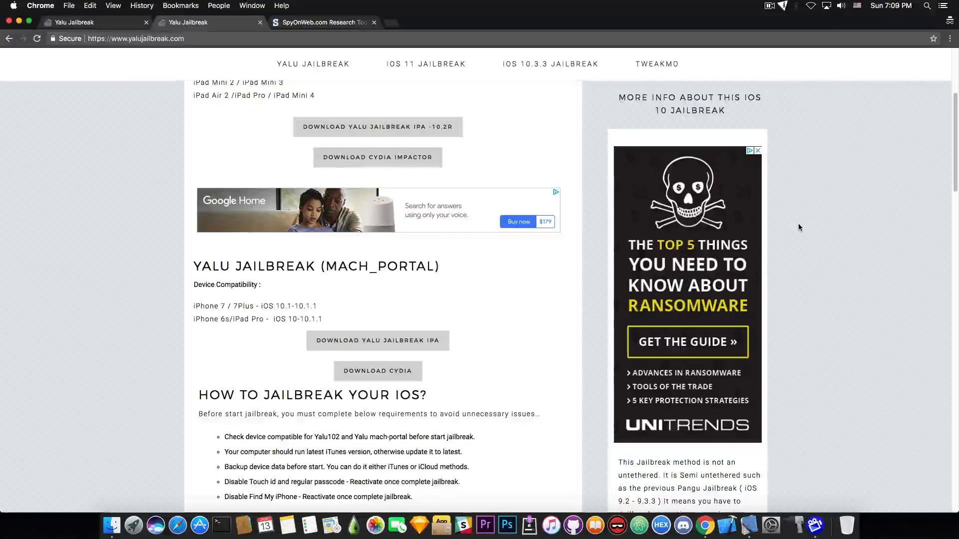
{"action": "right_click", "coordinate": [799, 228]}
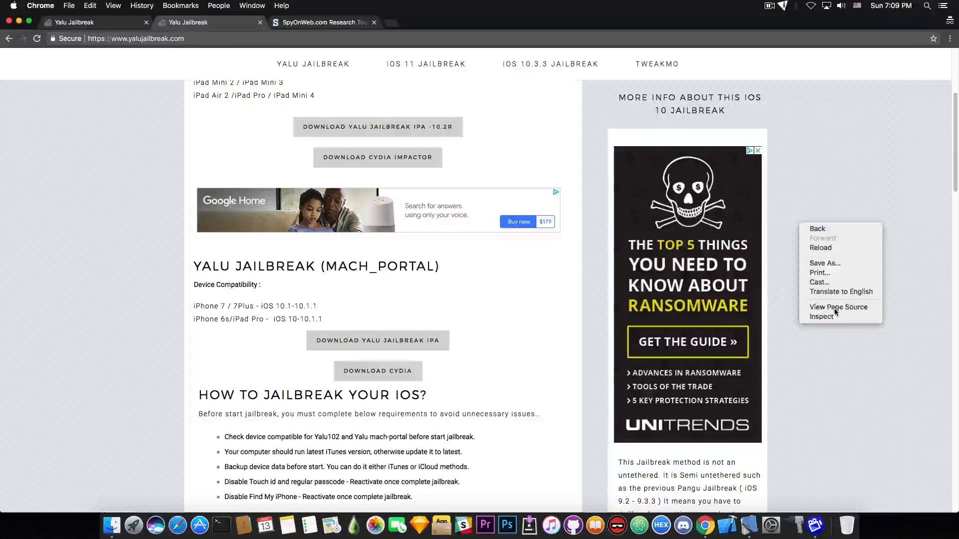
{"action": "left_click", "coordinate": [839, 307]}
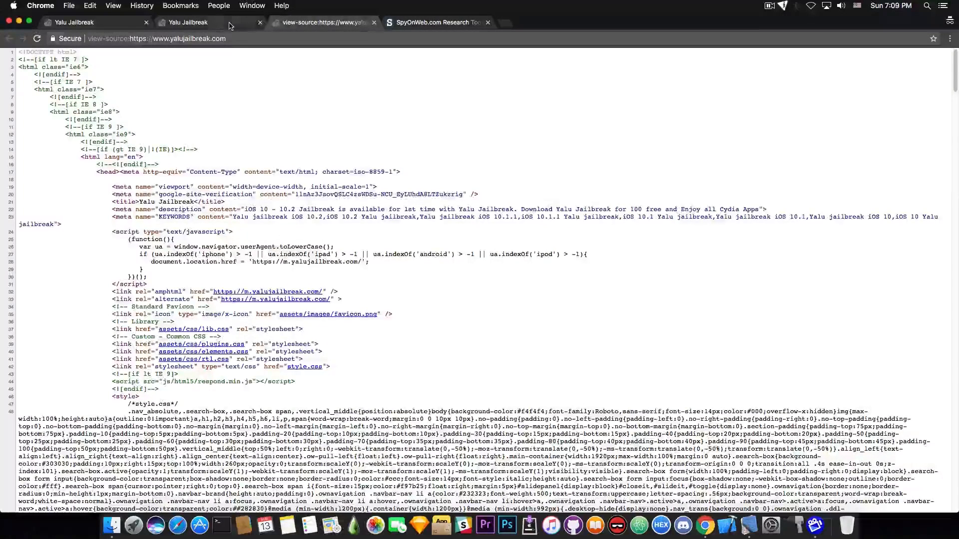
{"action": "left_click", "coordinate": [188, 22]}
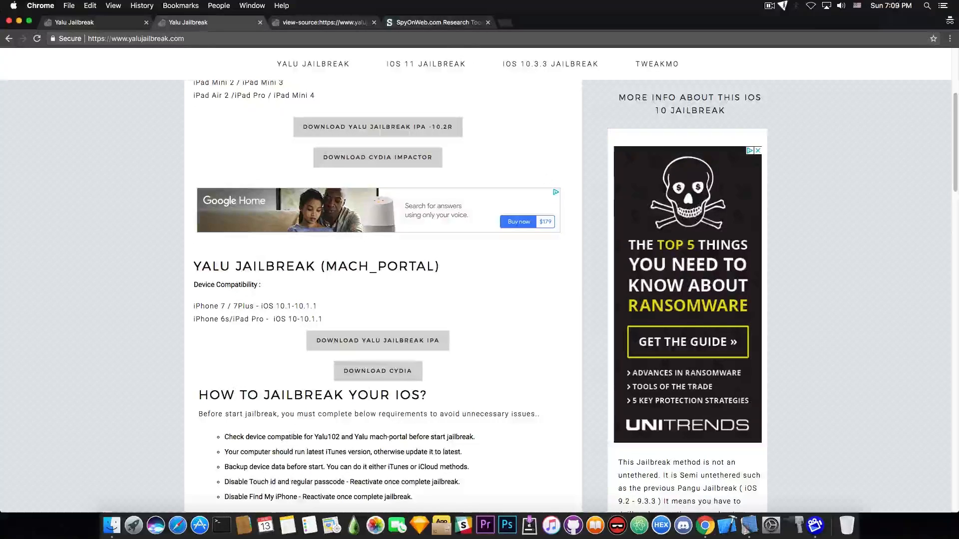
{"action": "left_click", "coordinate": [323, 23]}
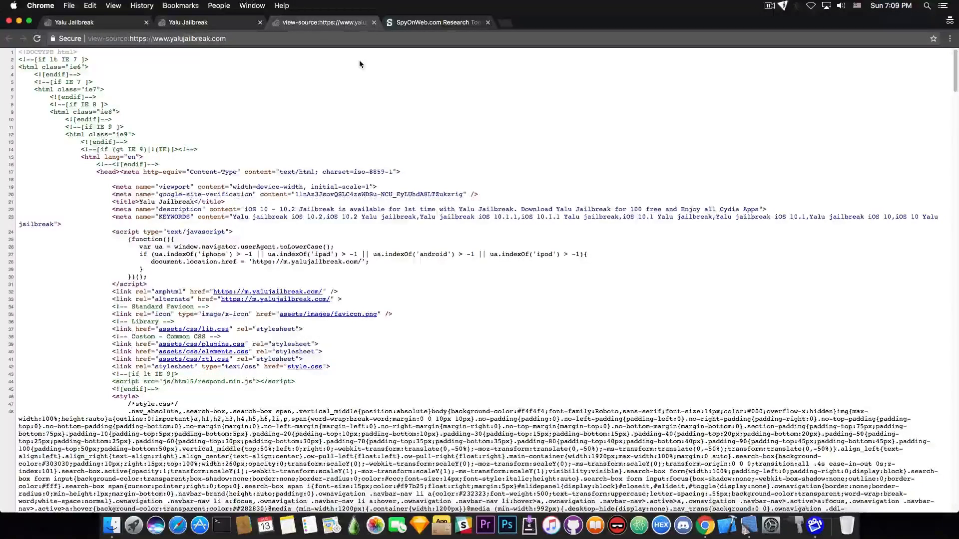
{"action": "key", "text": "Cmd+f"}
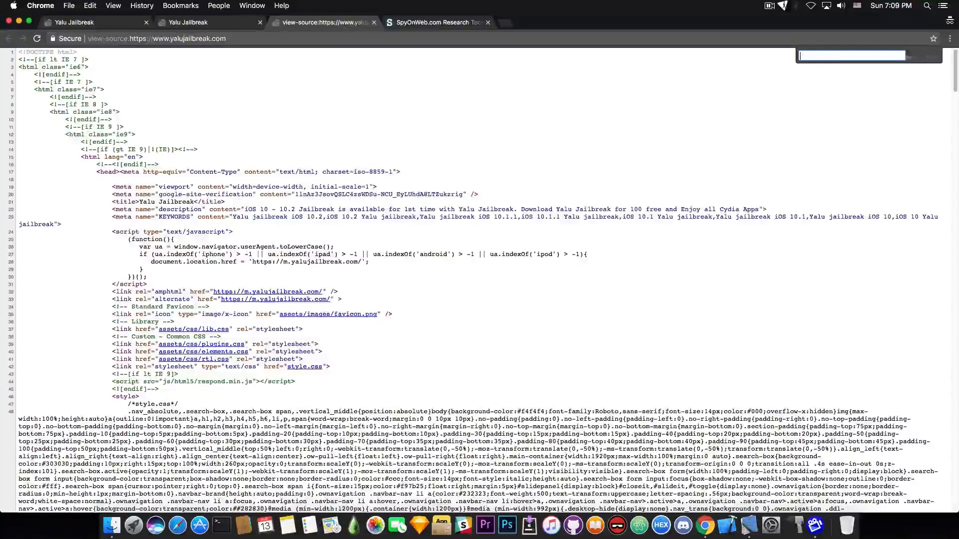
{"action": "type", "text": "6"}
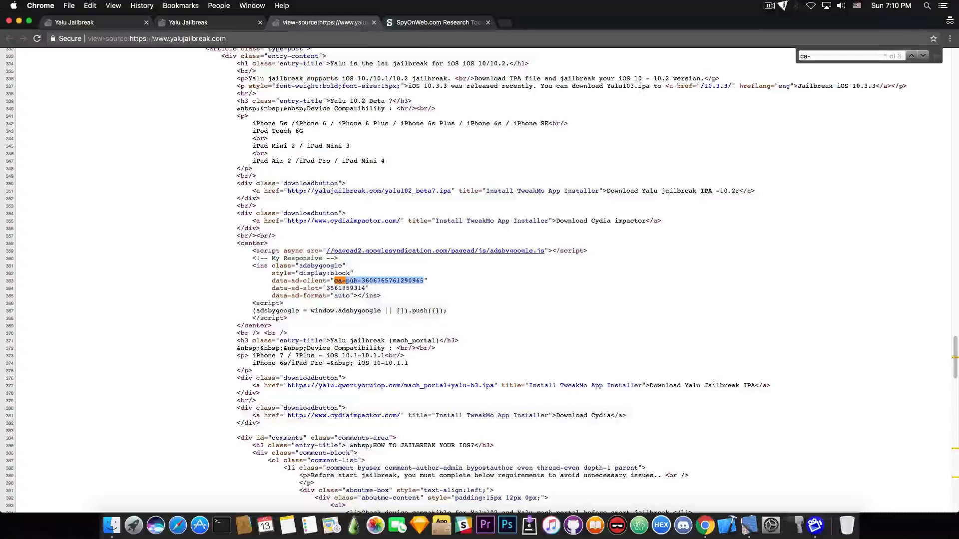
{"action": "right_click", "coordinate": [379, 281]}
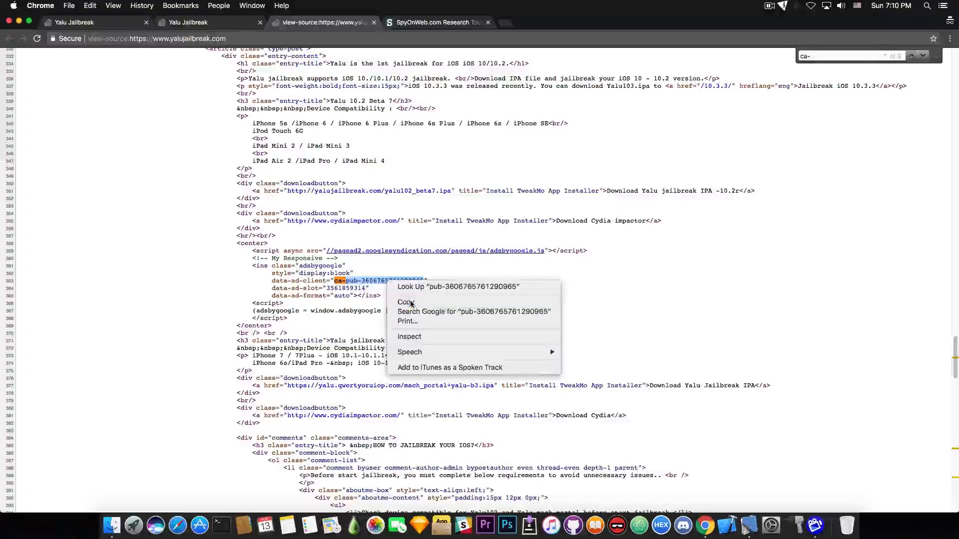
{"action": "left_click", "coordinate": [439, 22]}
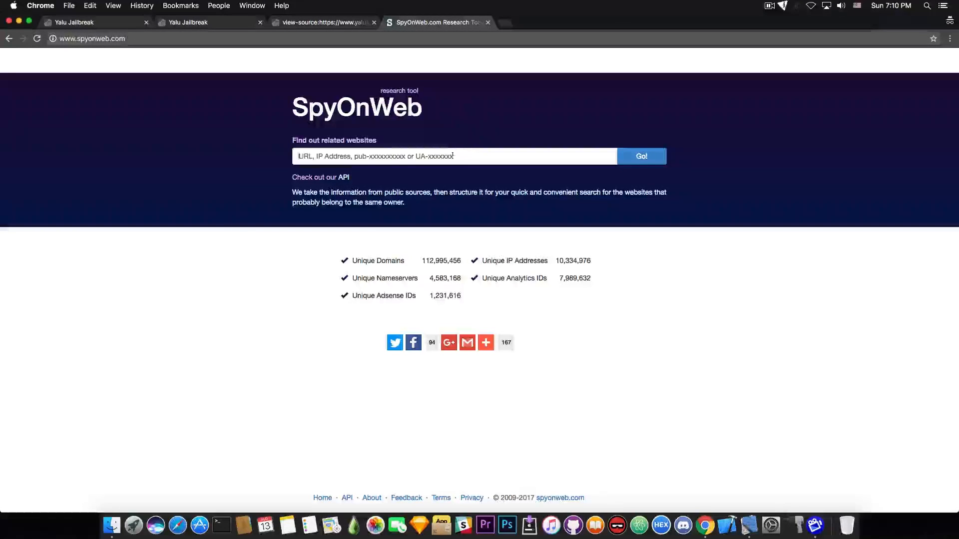
{"action": "type", "text": "pub-3606765761290965"}
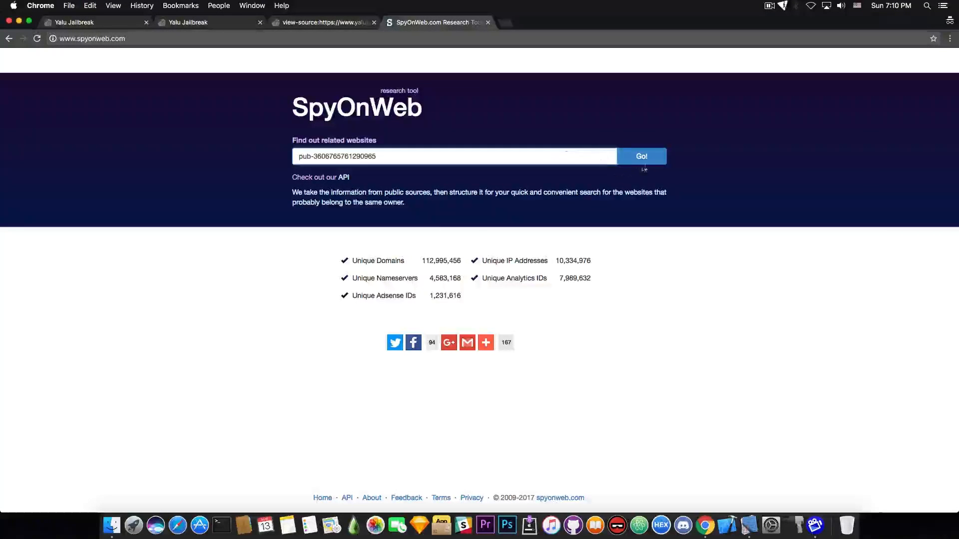
{"action": "left_click", "coordinate": [641, 156]}
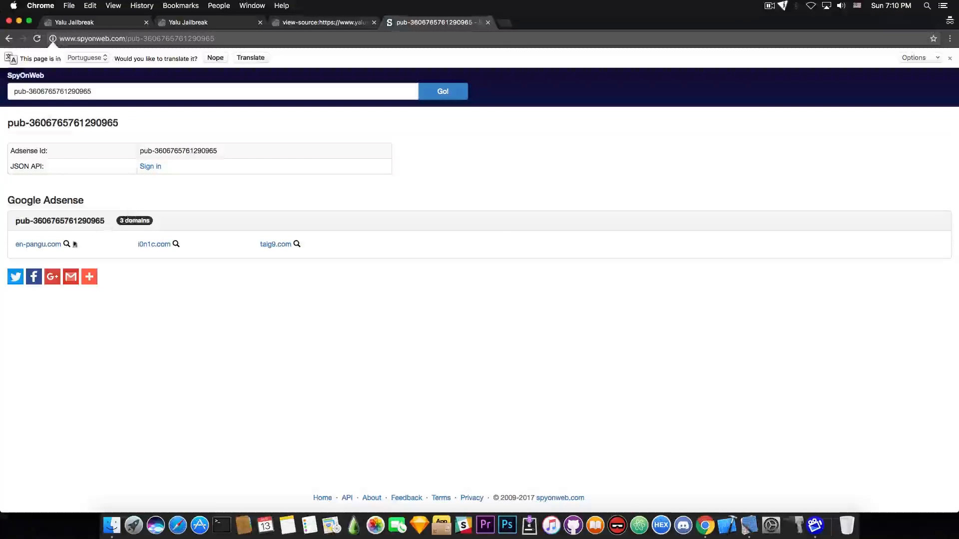
{"action": "mouse_move", "coordinate": [38, 244]}
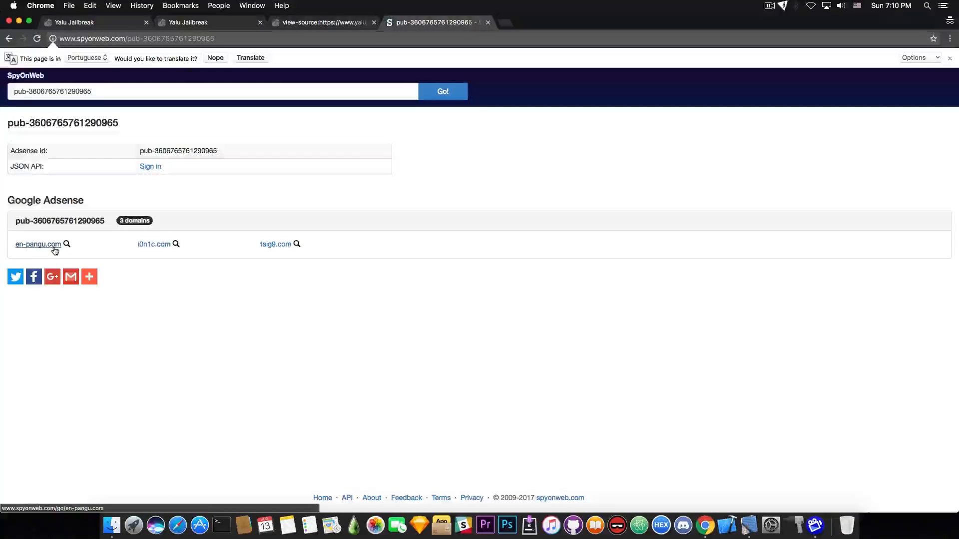
{"action": "mouse_move", "coordinate": [38, 244]}
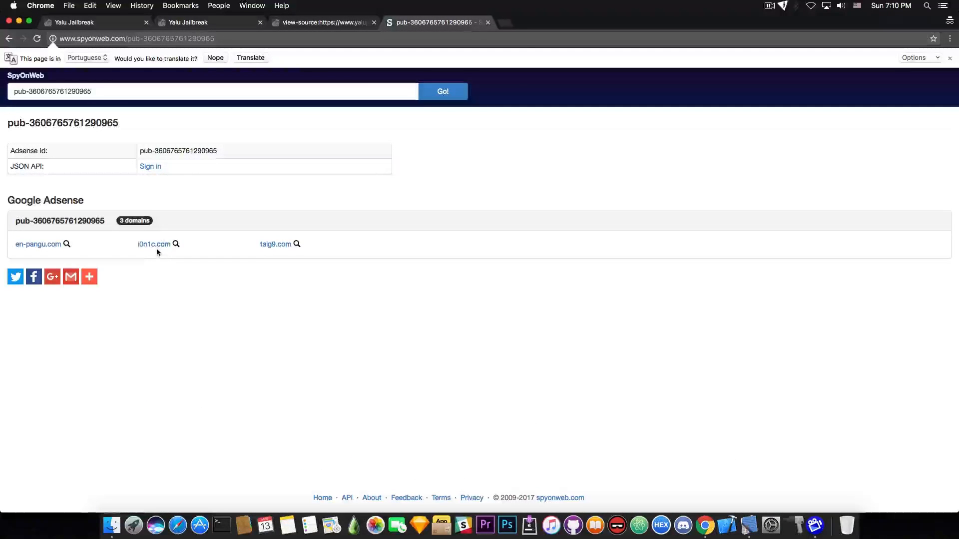
{"action": "mouse_move", "coordinate": [155, 244]}
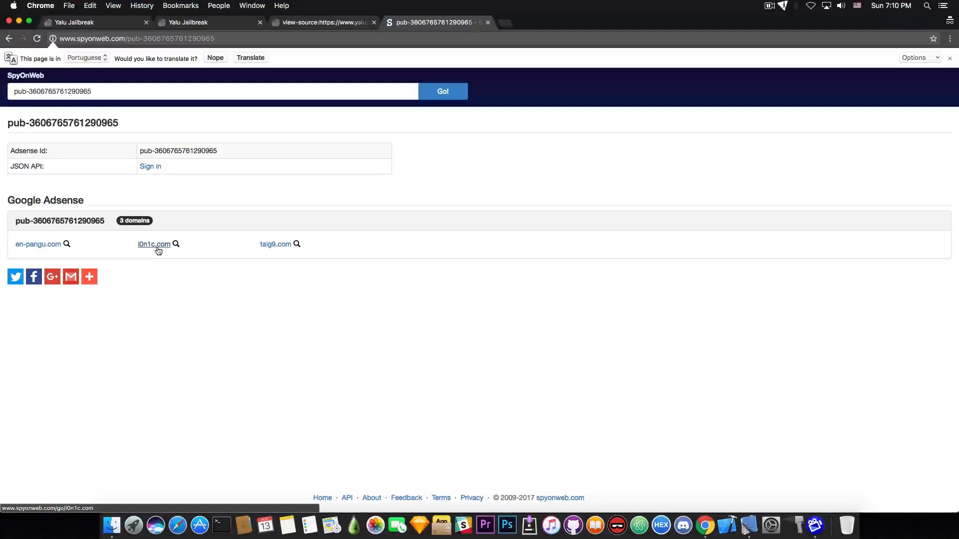
{"action": "mouse_move", "coordinate": [275, 245]}
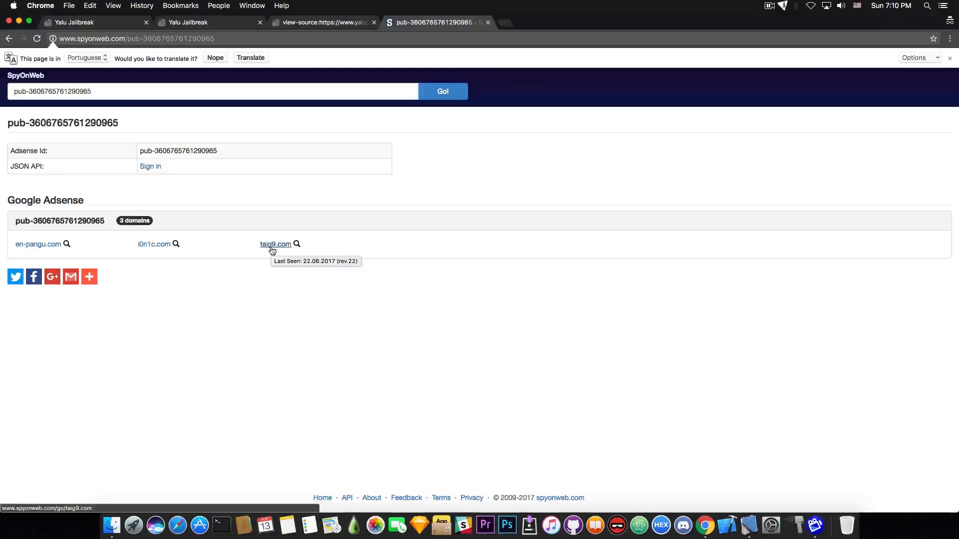
{"action": "mouse_move", "coordinate": [284, 157]}
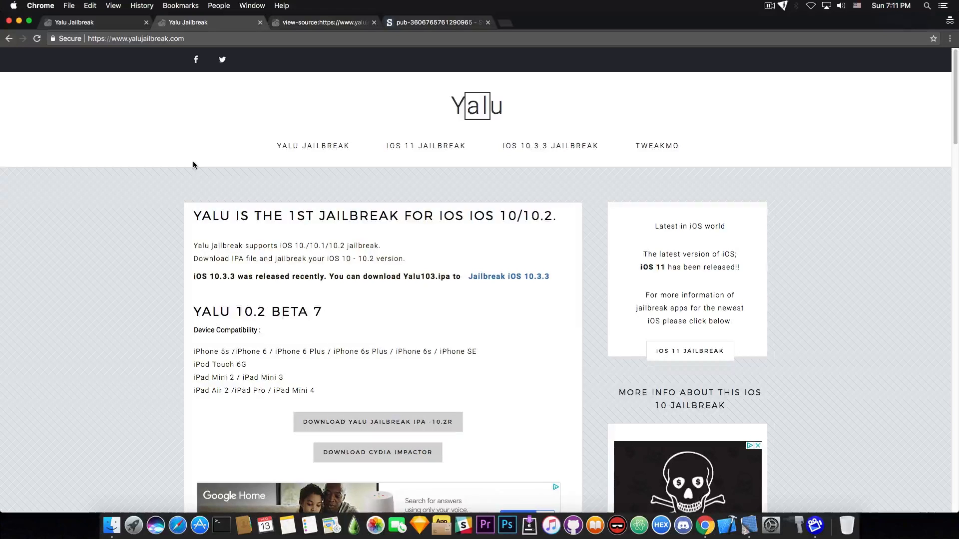
Step: Scroll the yalujailbreak.com page through the download buttons and Cydia Impactor install steps
{"action": "scroll", "scroll_direction": "down", "scroll_amount": 3}
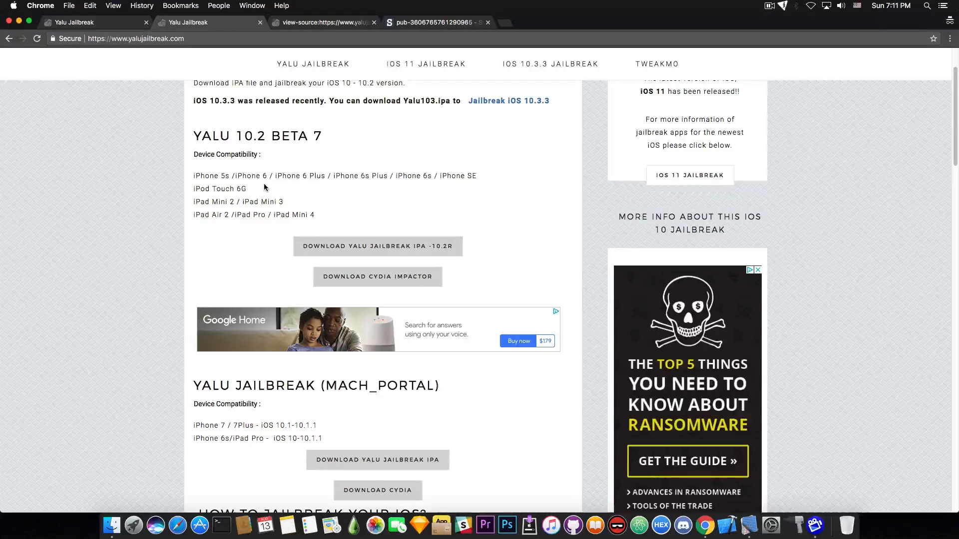
{"action": "mouse_move", "coordinate": [521, 323]}
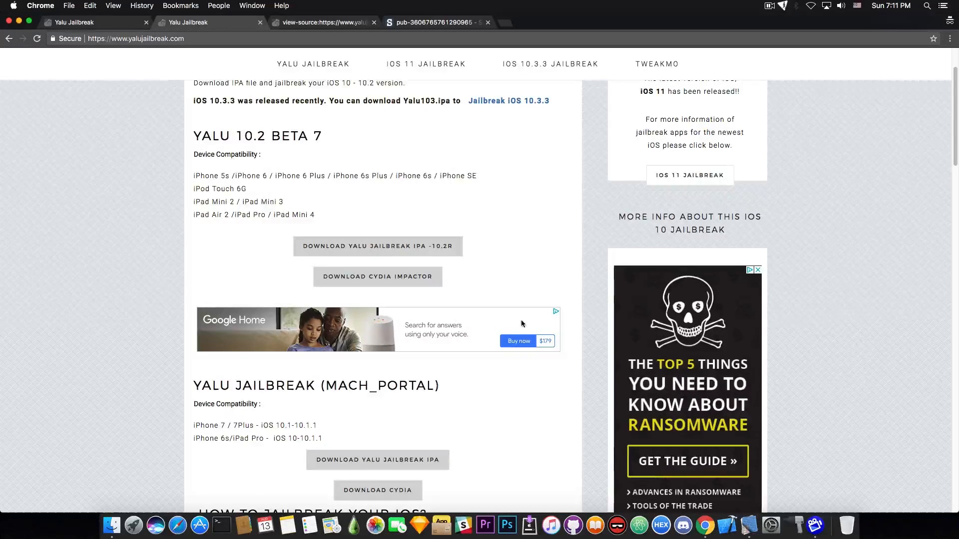
{"action": "scroll", "scroll_direction": "down", "scroll_amount": 3}
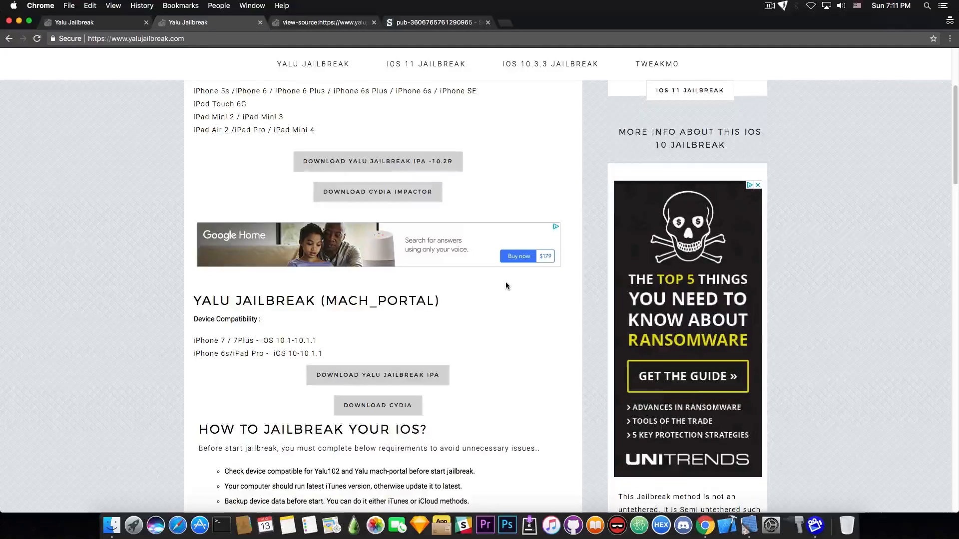
{"action": "scroll", "scroll_direction": "down", "scroll_amount": 3}
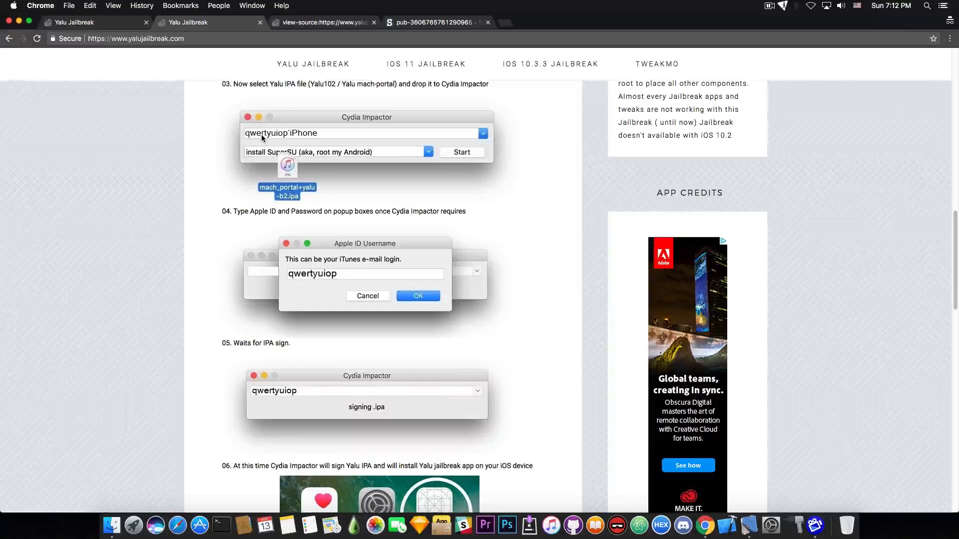
{"action": "scroll", "scroll_direction": "down", "scroll_amount": 3}
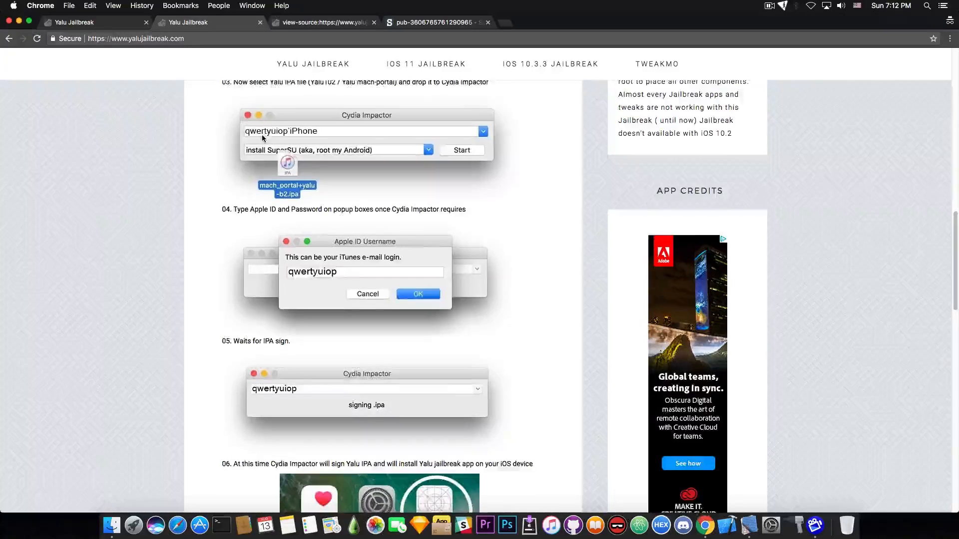
{"action": "scroll", "scroll_direction": "down", "scroll_amount": 3}
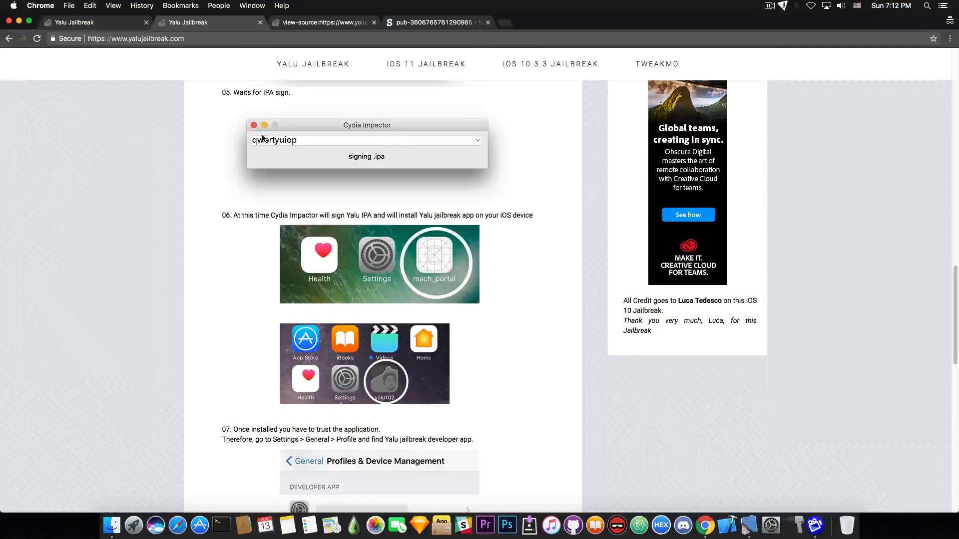
{"action": "scroll", "scroll_direction": "down", "scroll_amount": 3}
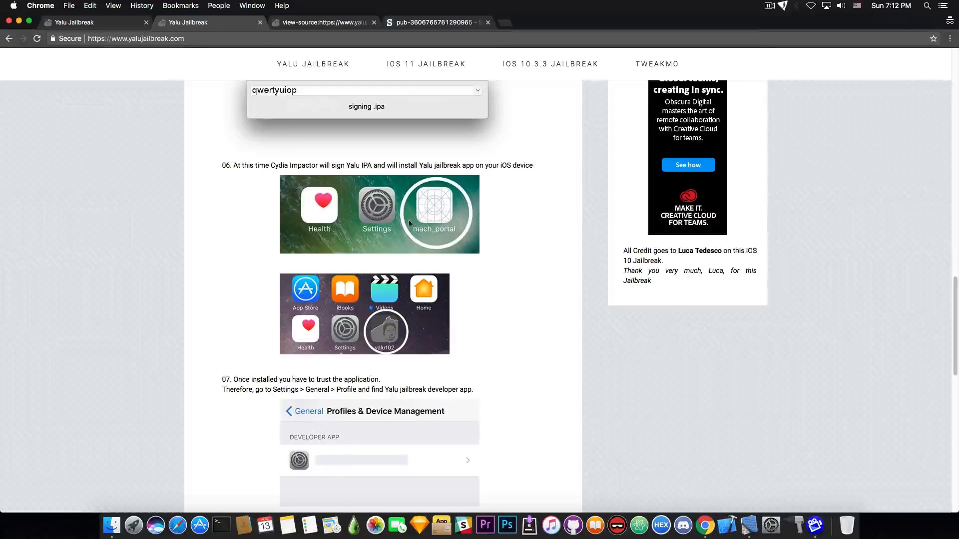
{"action": "mouse_move", "coordinate": [387, 365]}
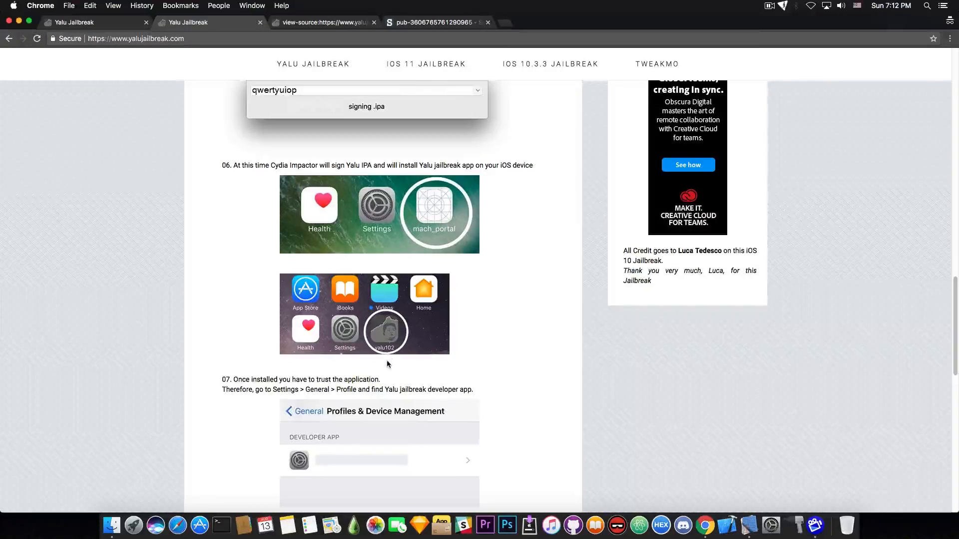
{"action": "mouse_move", "coordinate": [386, 358]}
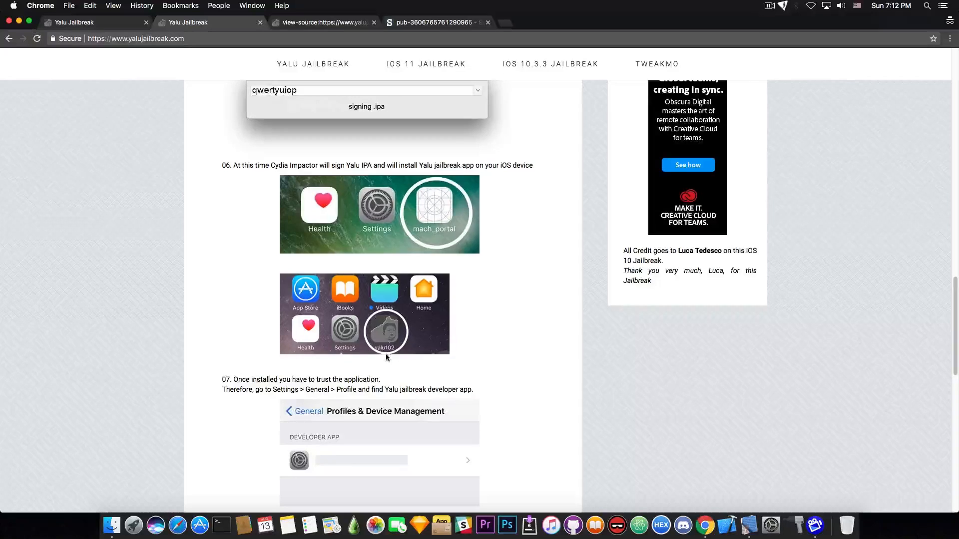
{"action": "mouse_move", "coordinate": [431, 242]}
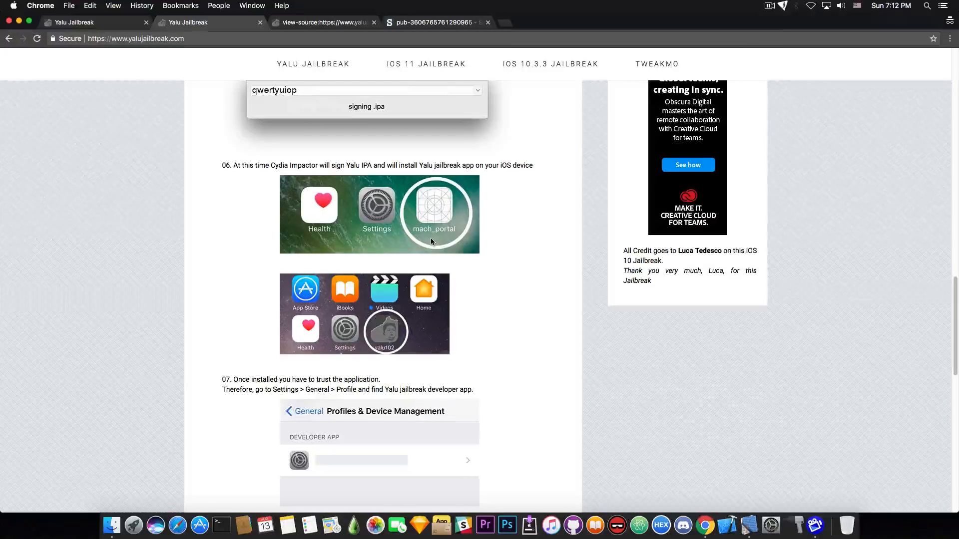
{"action": "scroll", "scroll_direction": "down", "scroll_amount": 3}
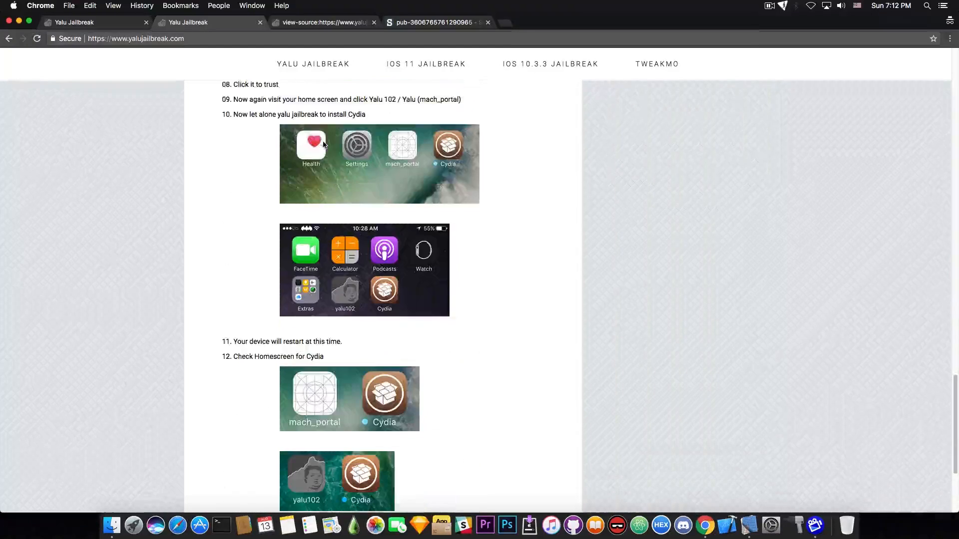
{"action": "scroll", "scroll_direction": "down", "scroll_amount": 3}
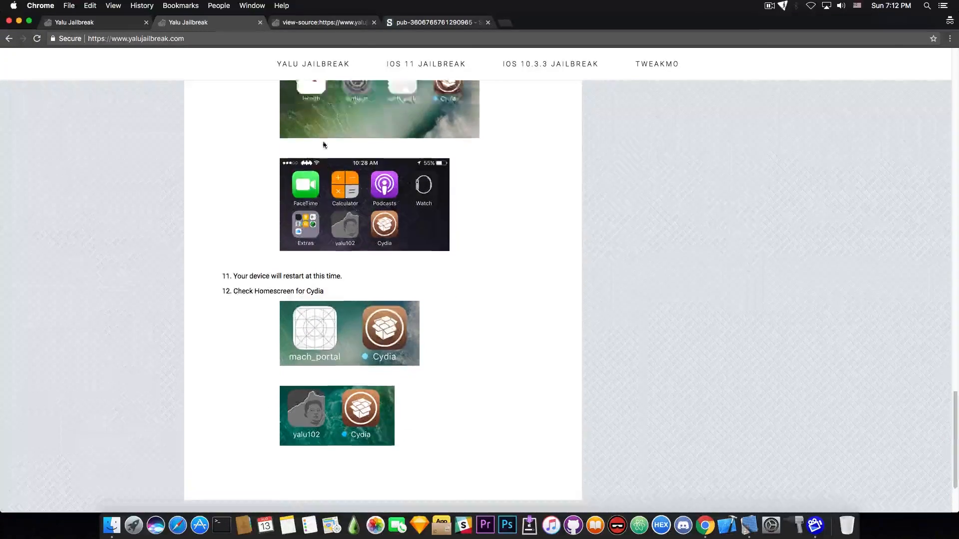
{"action": "scroll", "scroll_direction": "up", "scroll_amount": 3}
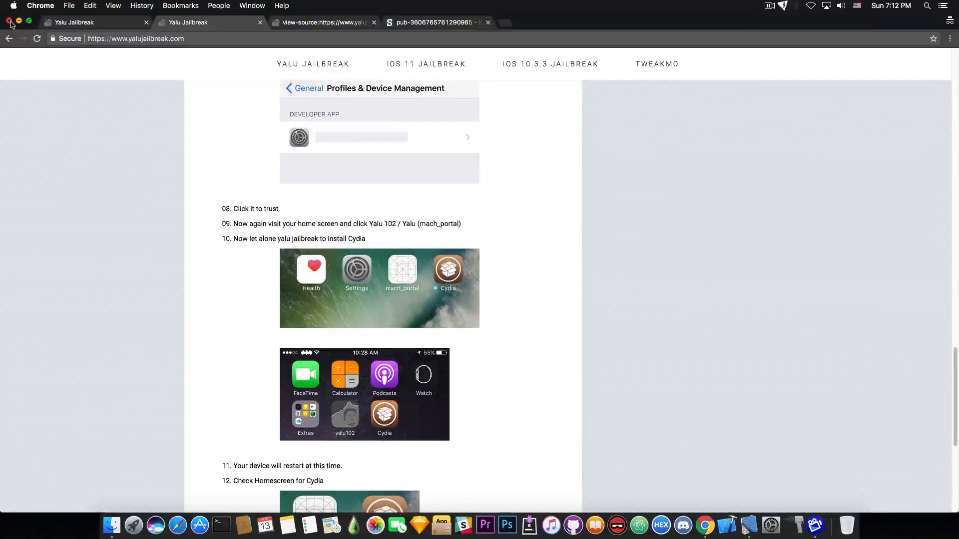
Step: Close the Chrome window to show the iPhone screen with the Yalu 103 app
{"action": "left_click", "coordinate": [19, 21]}
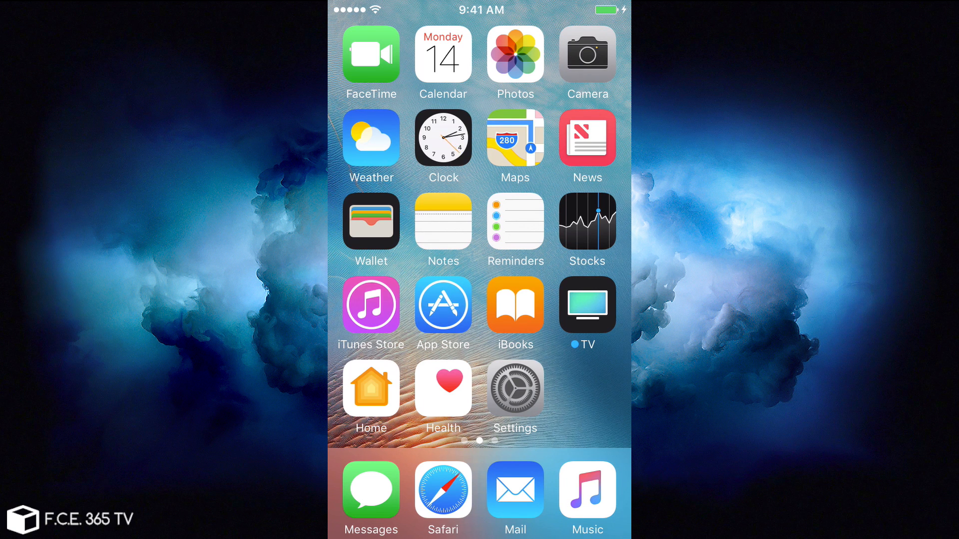
{"action": "scroll", "scroll_direction": "left", "scroll_amount": 3}
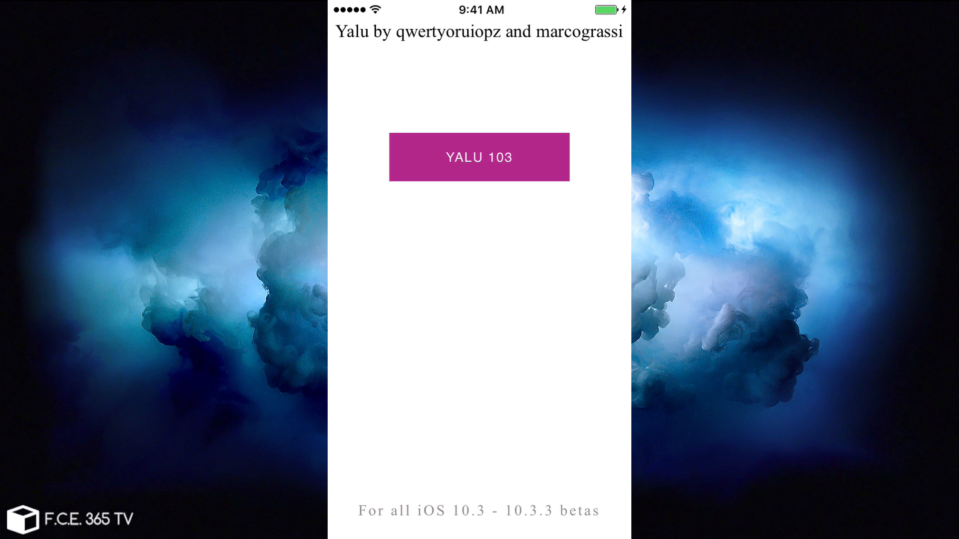
{"action": "left_click", "coordinate": [479, 156]}
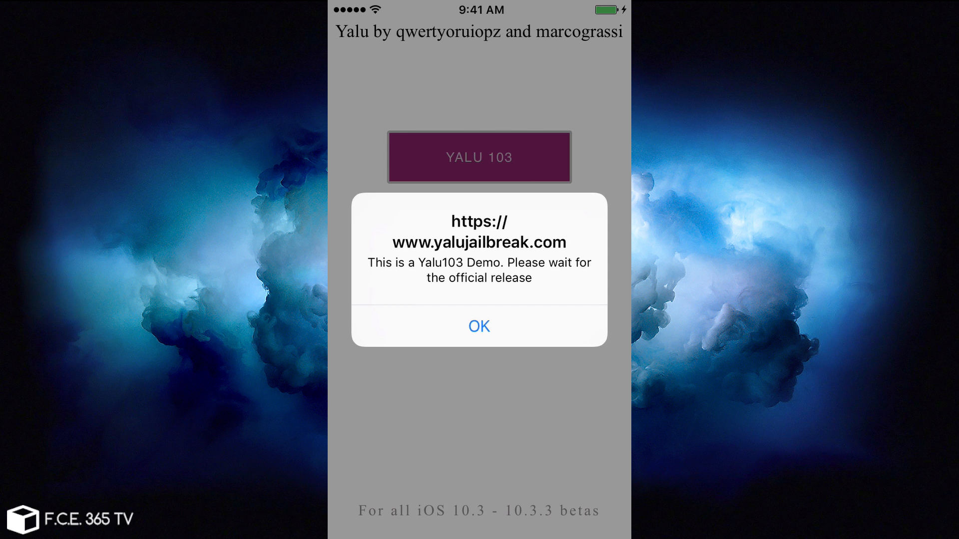
{"action": "left_click", "coordinate": [479, 326]}
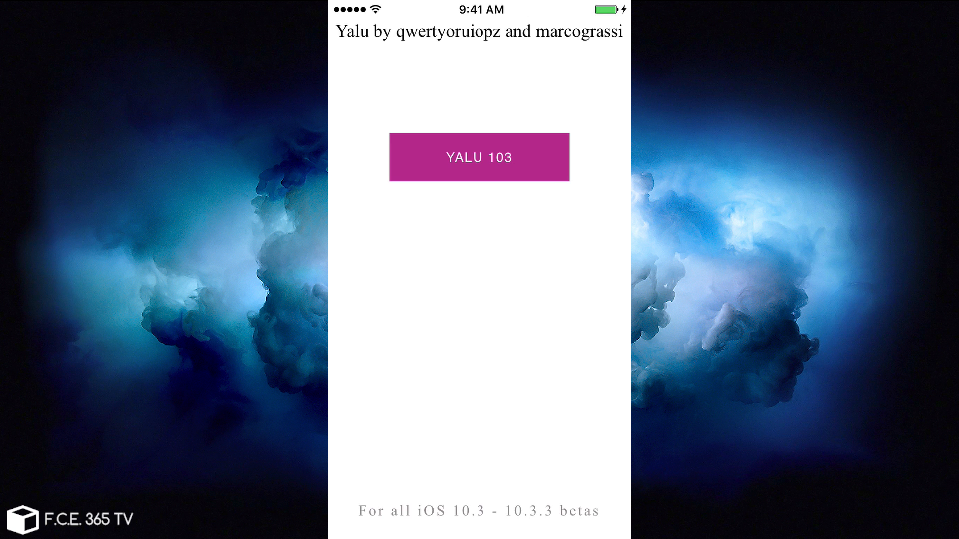
{"action": "left_click", "coordinate": [479, 156]}
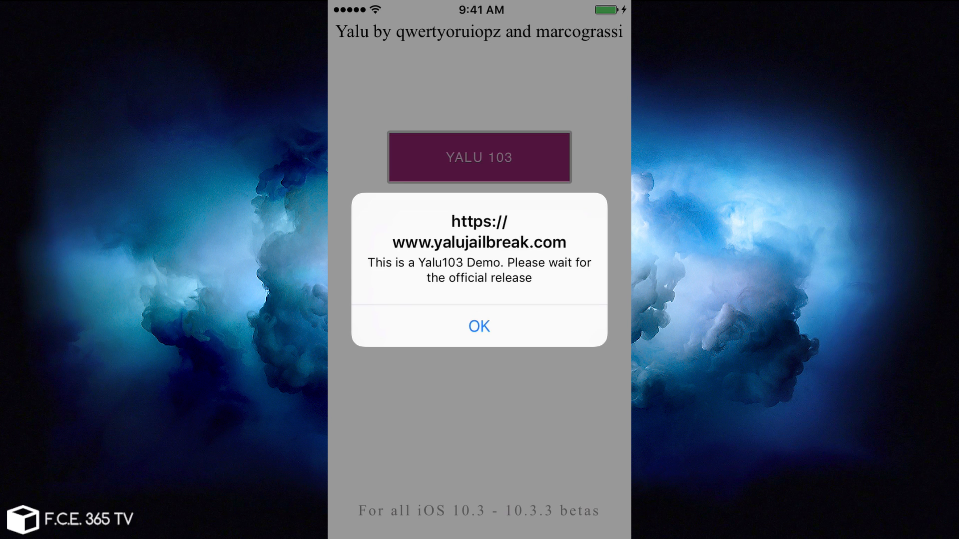
{"action": "left_click", "coordinate": [479, 326]}
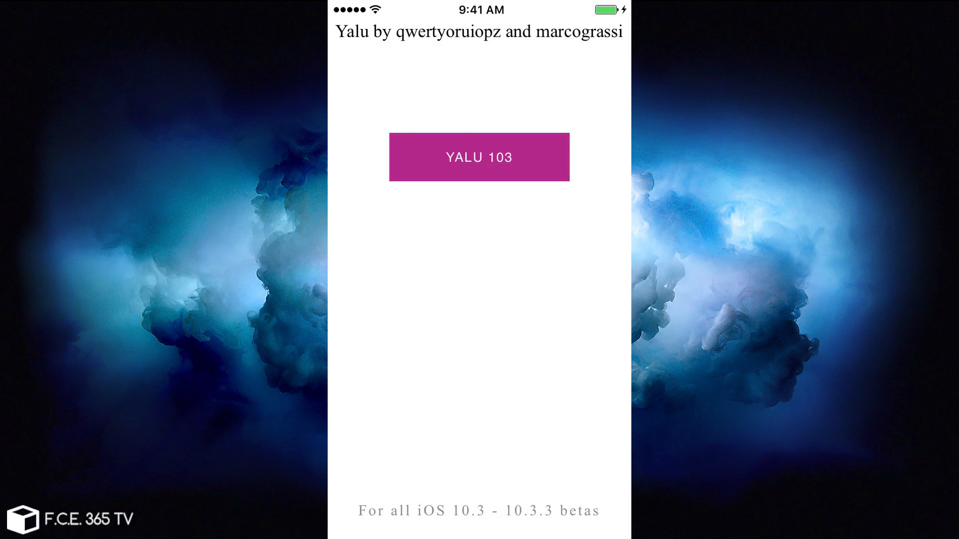